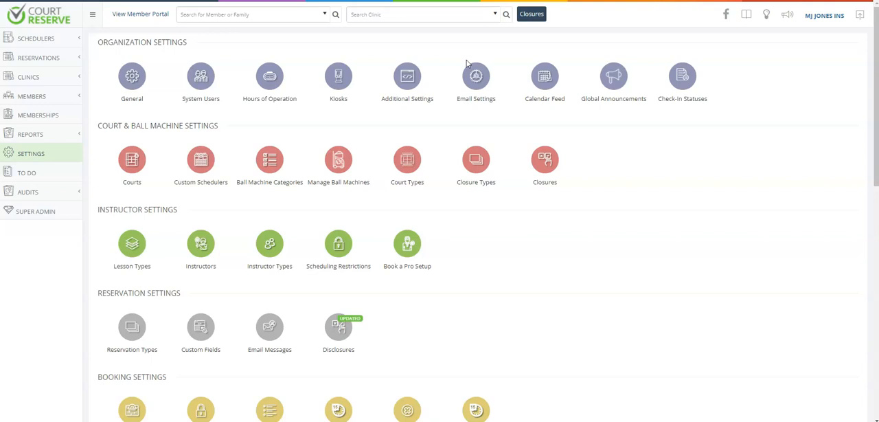
mouse_move(682, 76)
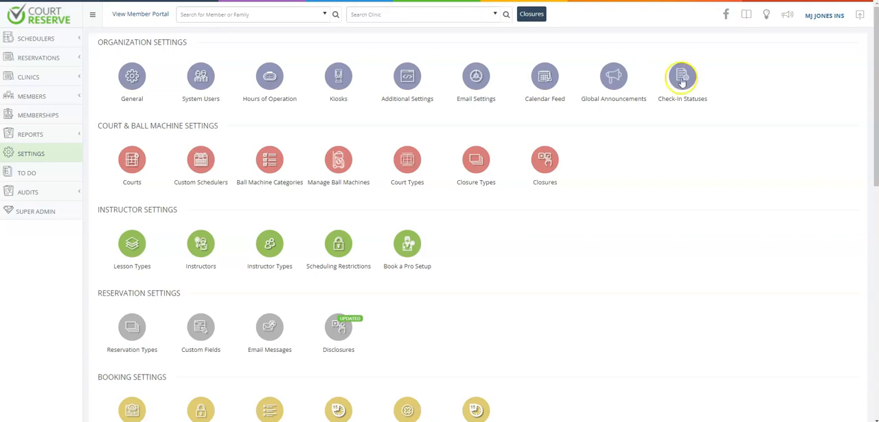
mouse_move(388, 238)
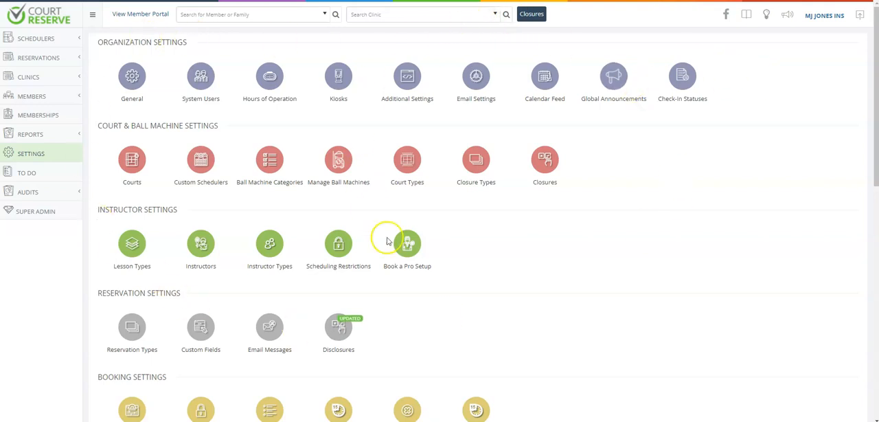
mouse_move(702, 260)
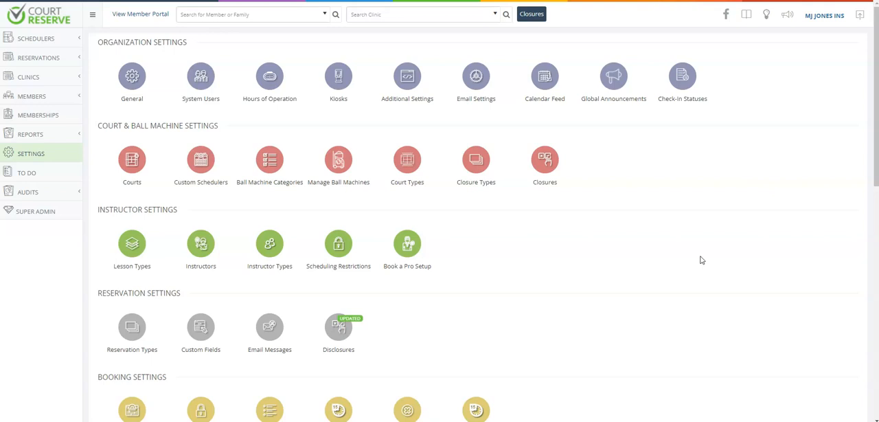
mouse_move(230, 130)
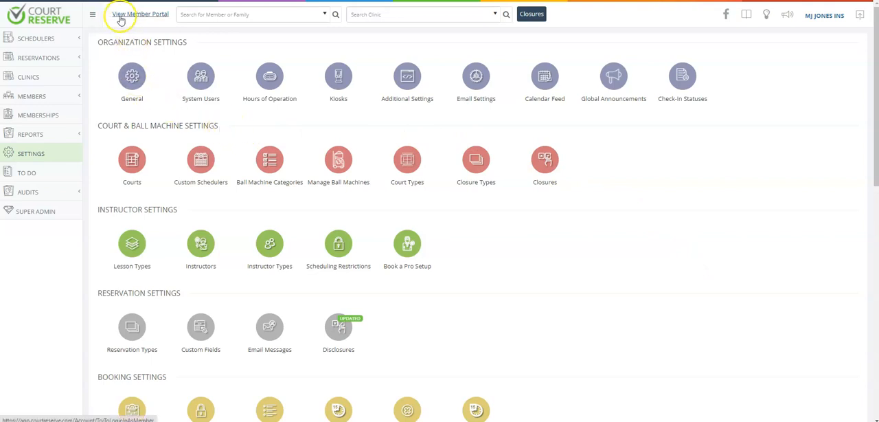
mouse_move(149, 18)
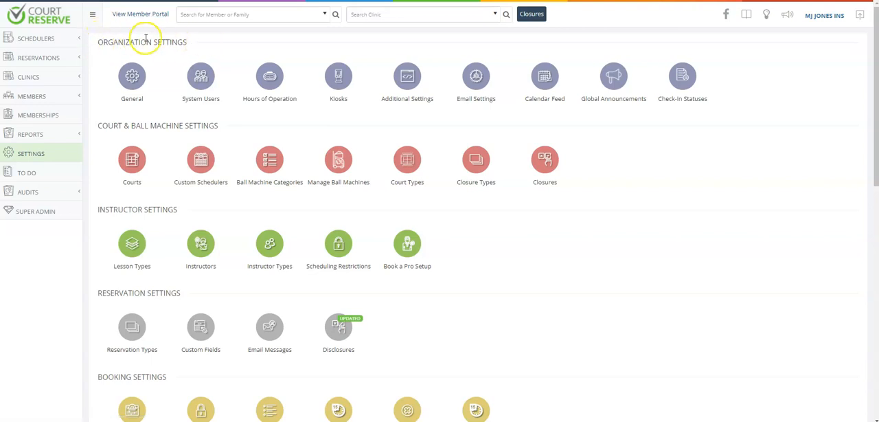
mouse_move(175, 39)
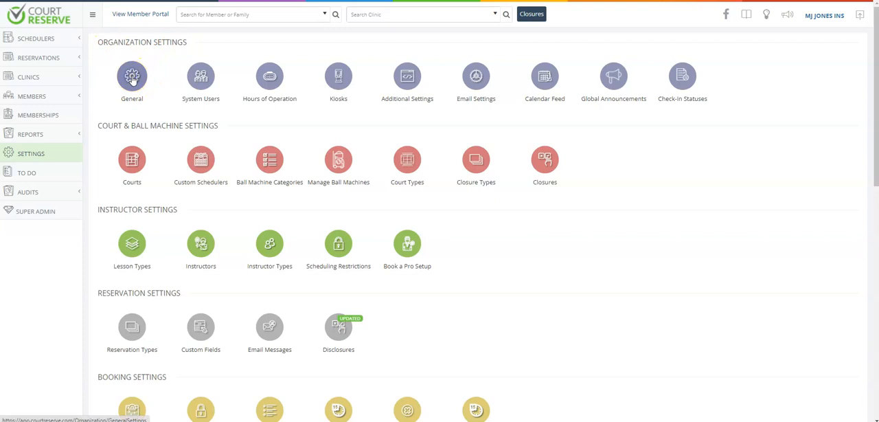
Step: Open Organization General Information and scroll to reservation list days, check-in and scheduler layout options
left_click(131, 76)
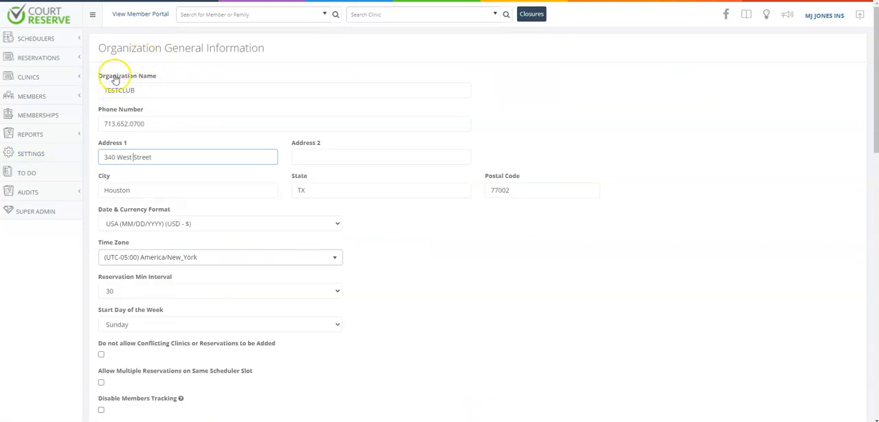
mouse_move(184, 139)
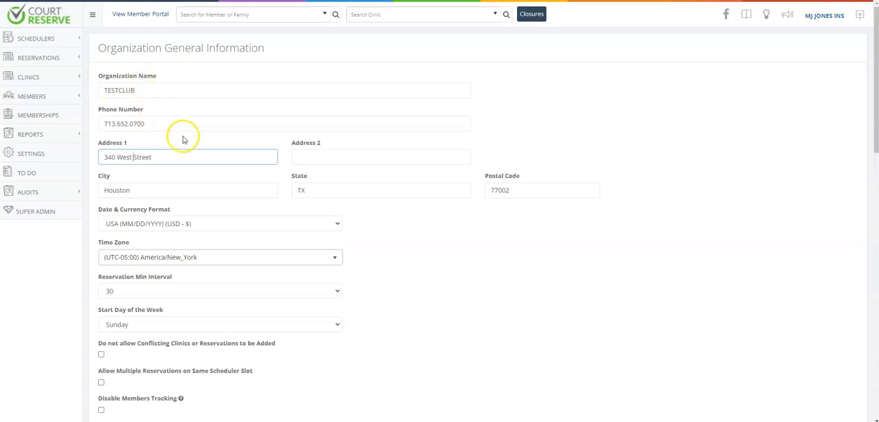
scroll("down", 3)
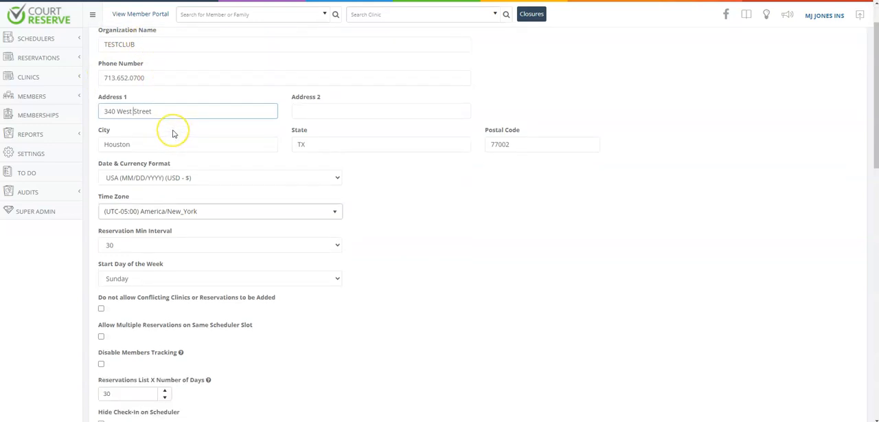
scroll("down", 3)
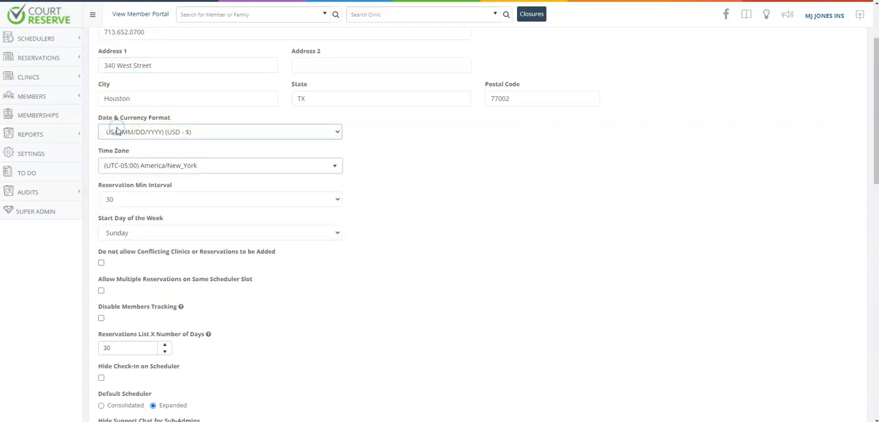
mouse_move(200, 170)
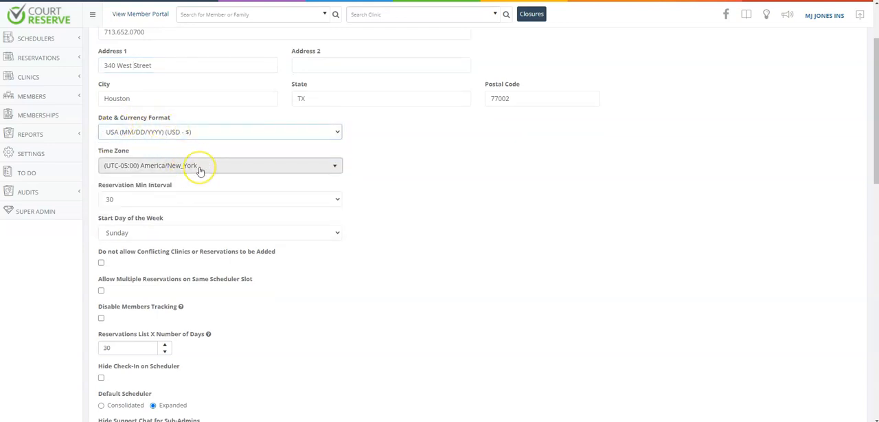
mouse_move(199, 180)
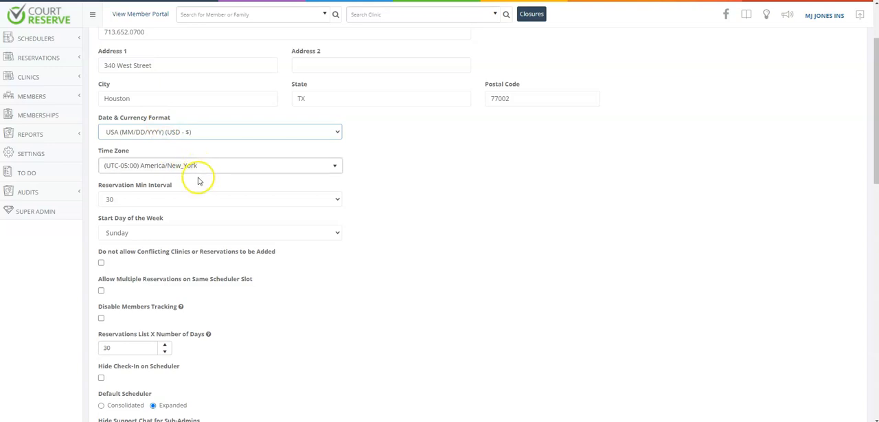
mouse_move(157, 190)
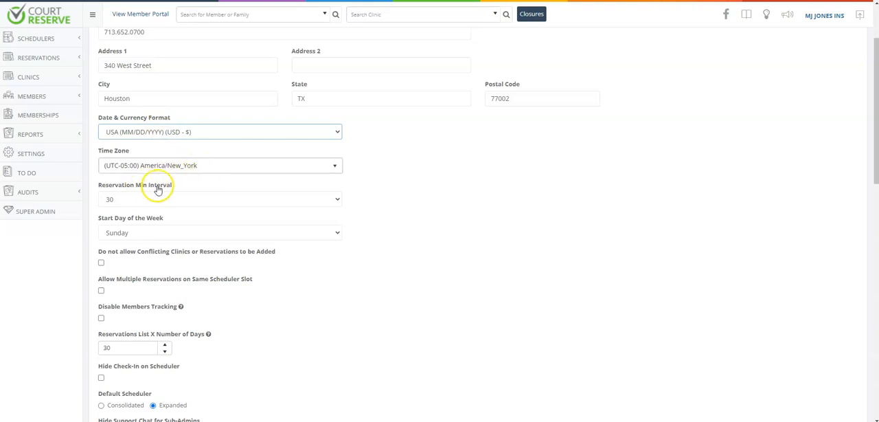
mouse_move(161, 190)
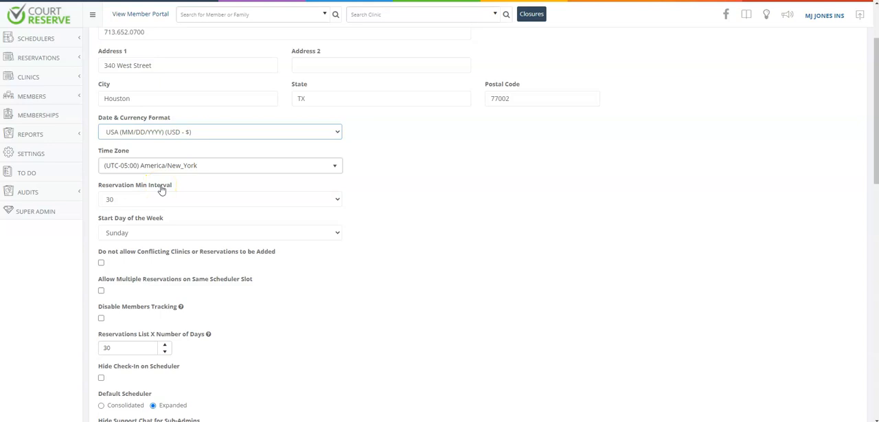
mouse_move(162, 198)
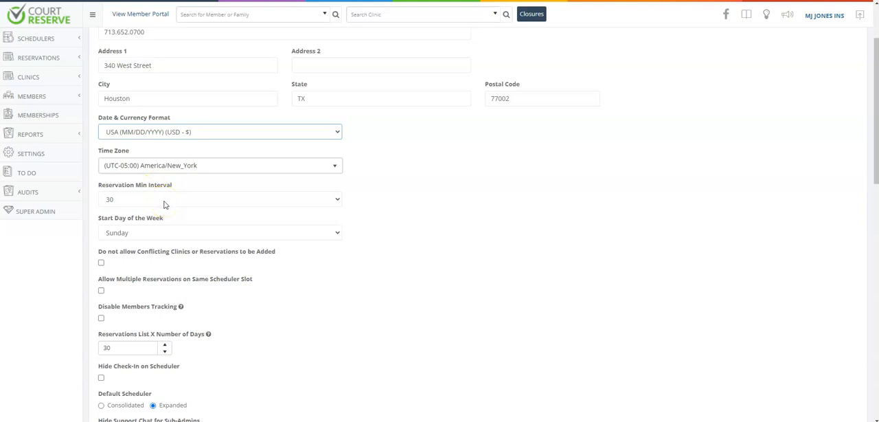
mouse_move(164, 207)
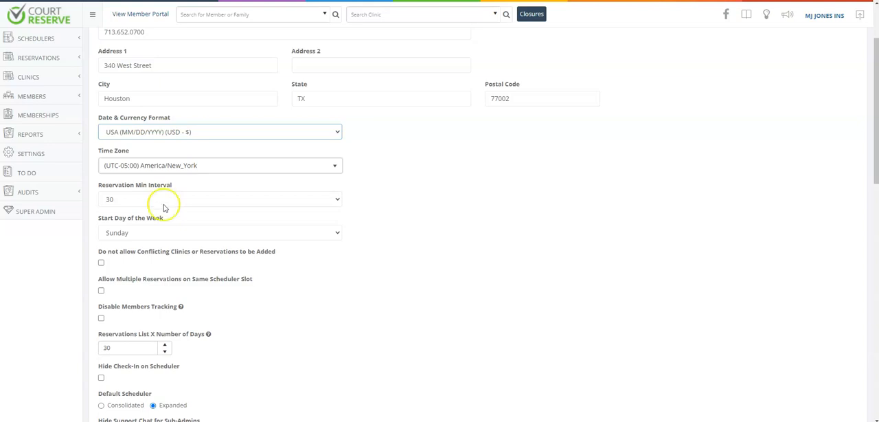
mouse_move(141, 226)
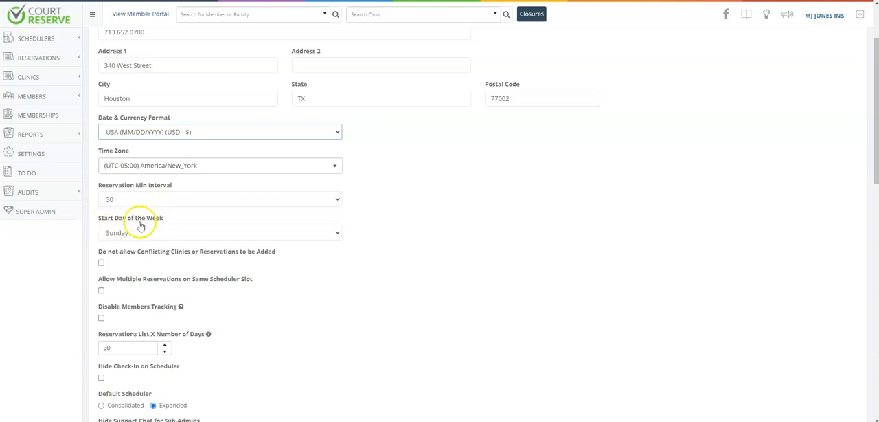
mouse_move(151, 238)
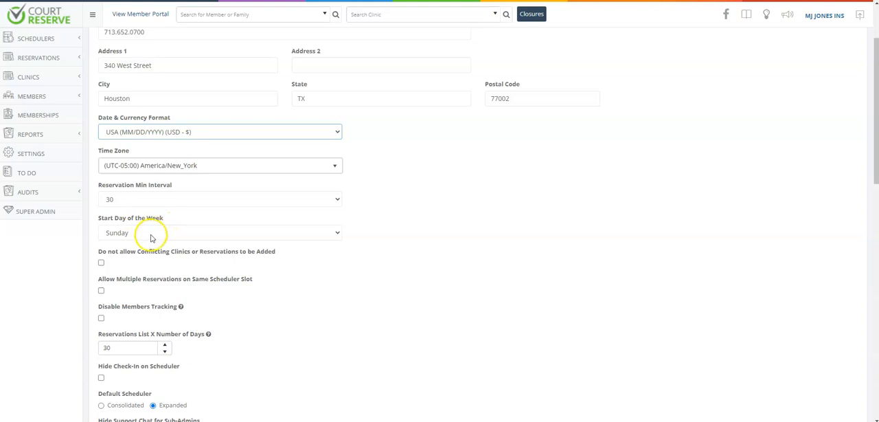
mouse_move(151, 237)
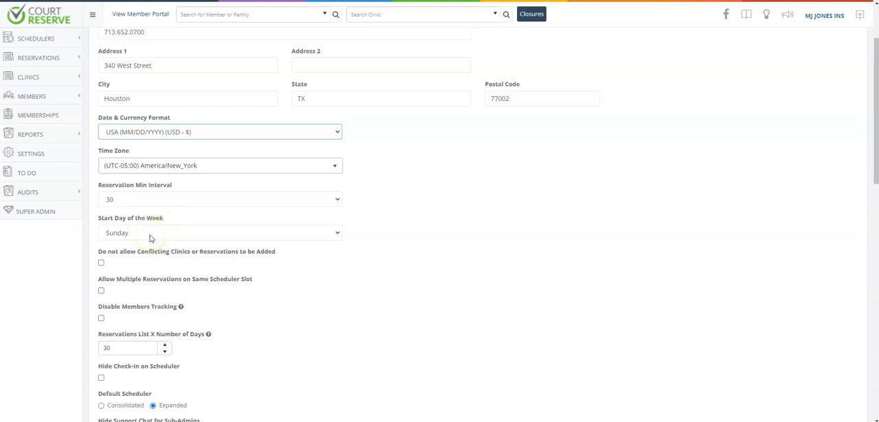
Step: Scroll through the 24-hour reminders, resource alternate name Ball Machine, barcode and cancellation emails
scroll("down", 3)
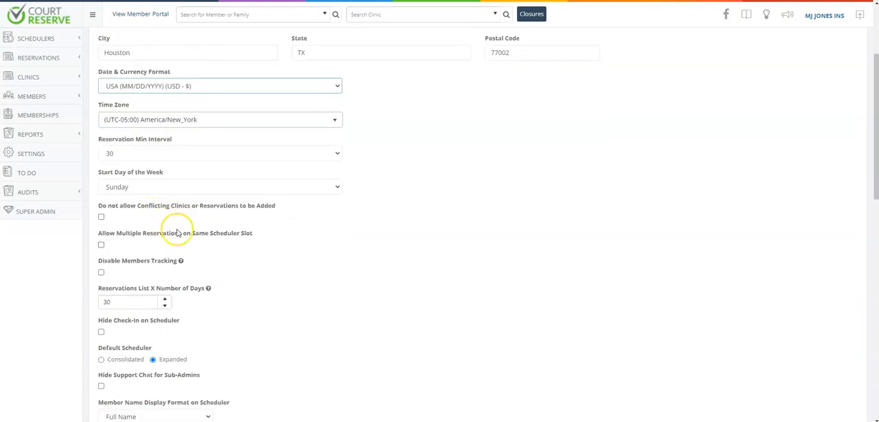
mouse_move(180, 260)
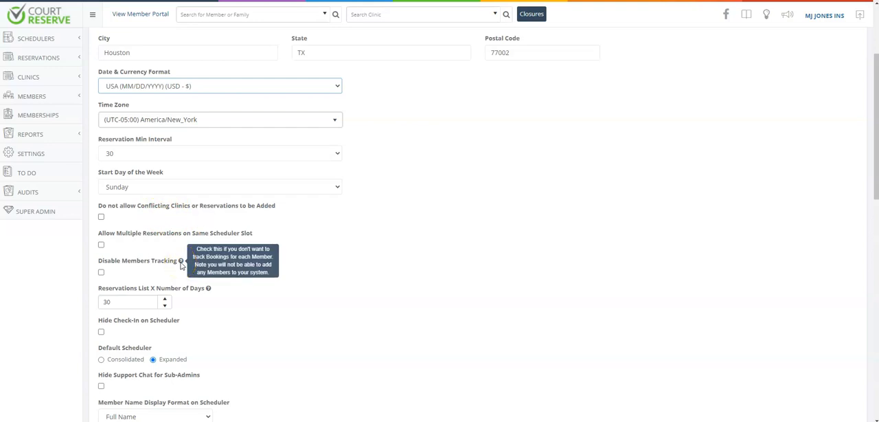
scroll("down", 3)
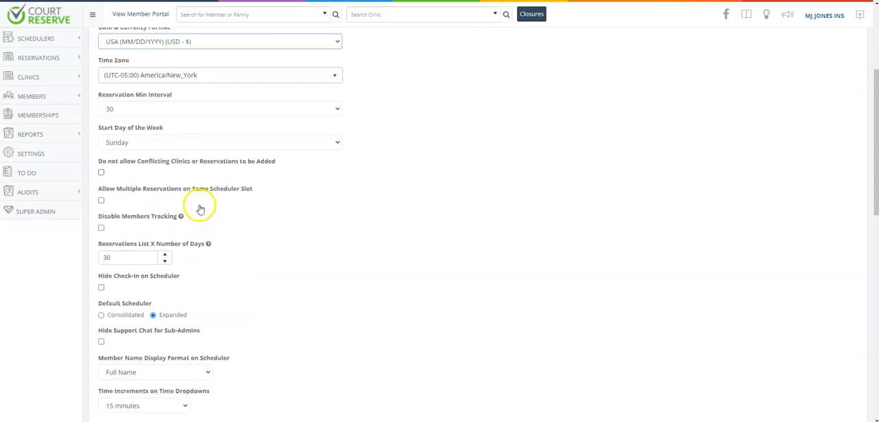
scroll("down", 3)
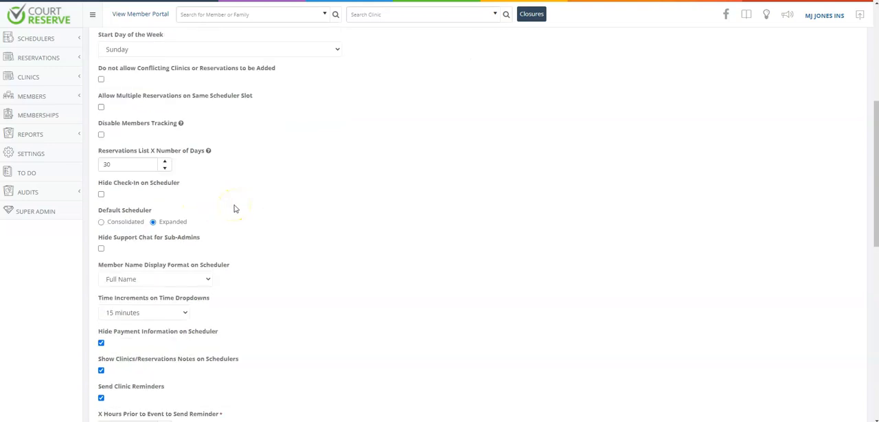
scroll("down", 3)
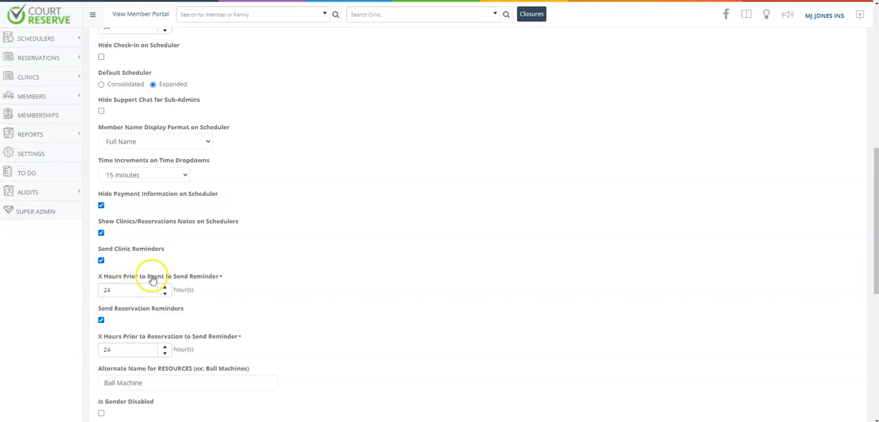
mouse_move(155, 283)
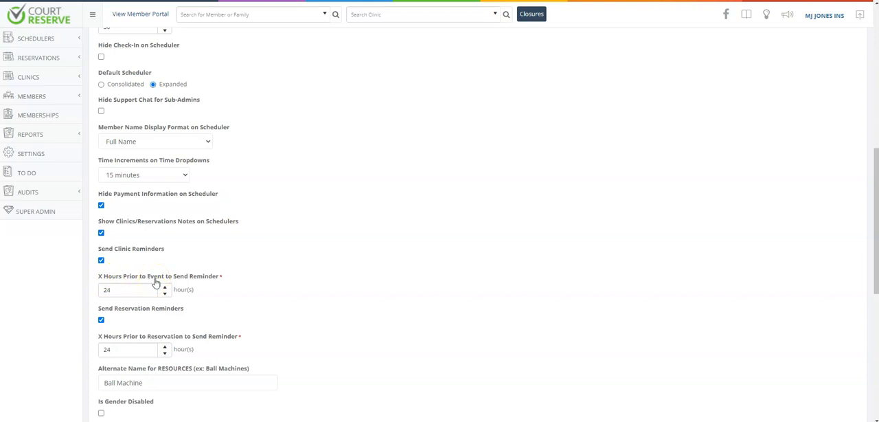
scroll("down", 3)
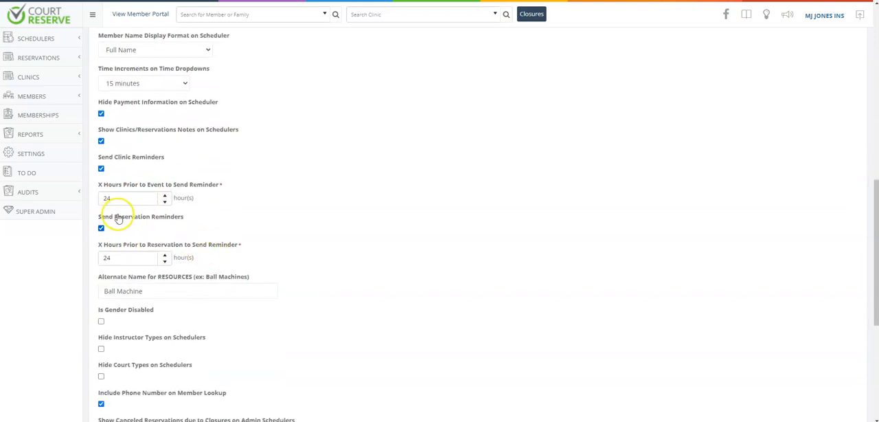
mouse_move(160, 222)
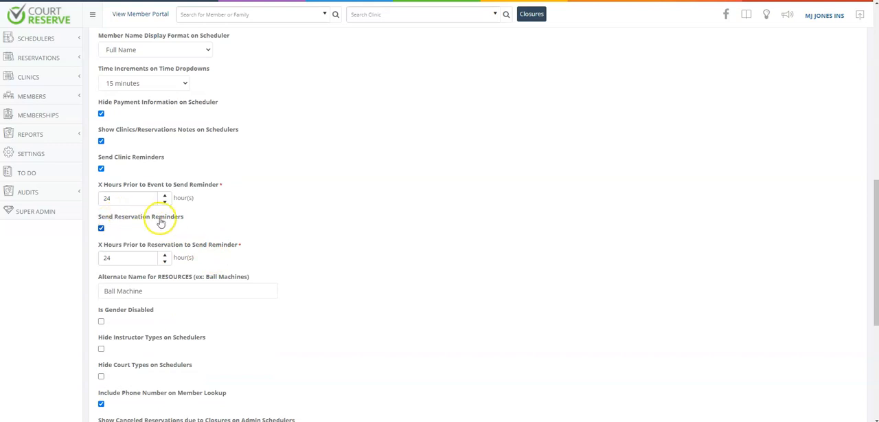
mouse_move(165, 222)
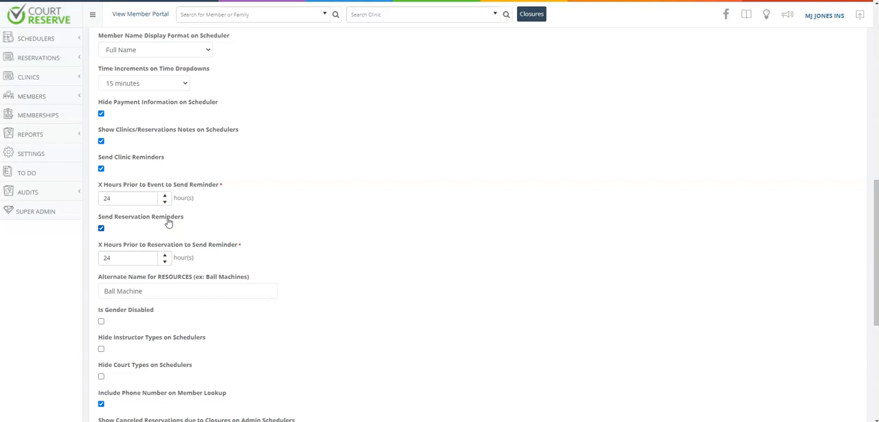
mouse_move(165, 228)
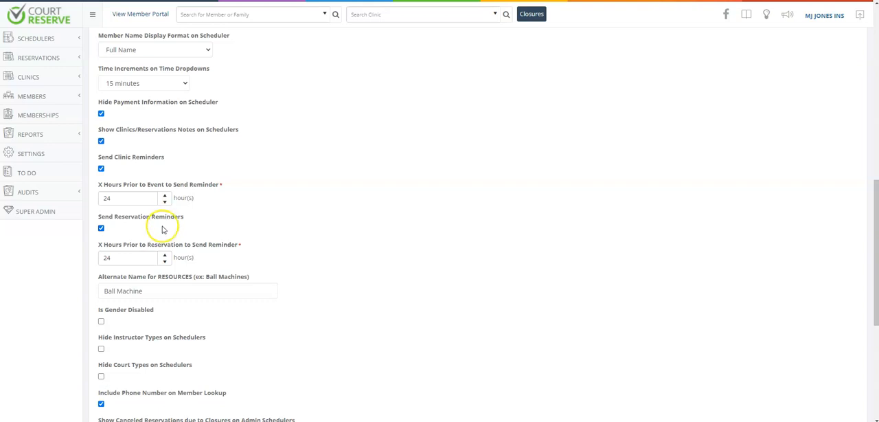
scroll("down", 3)
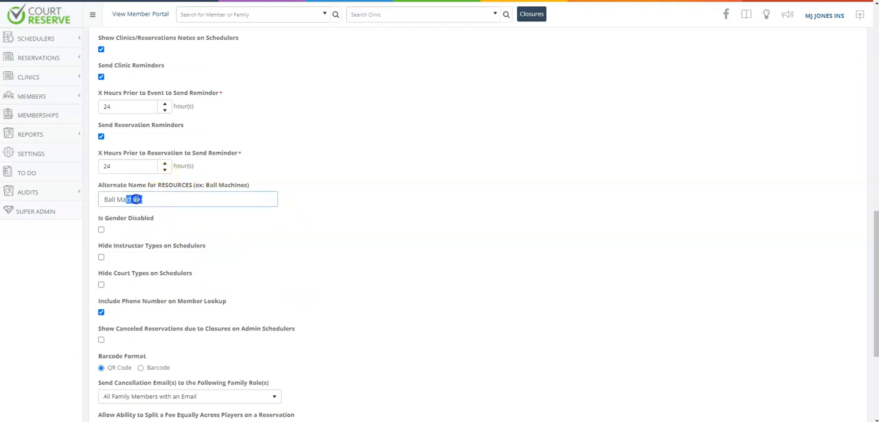
scroll("down", 3)
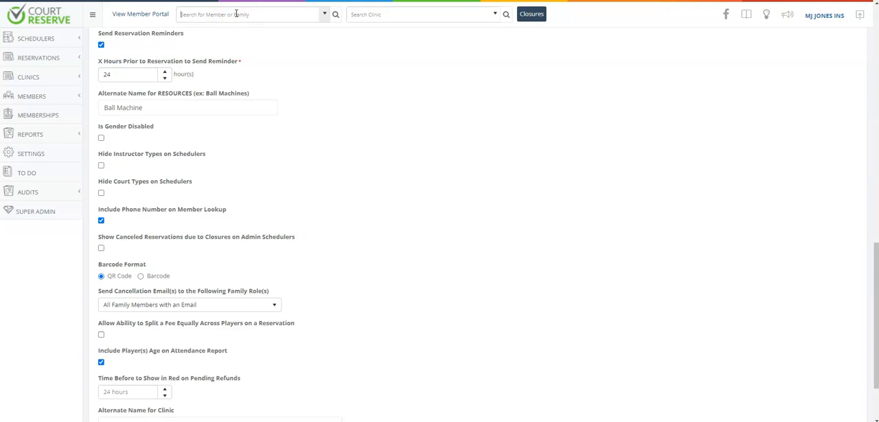
Step: Scroll to the clinic alternate name at the bottom and save the general settings
scroll("down", 3)
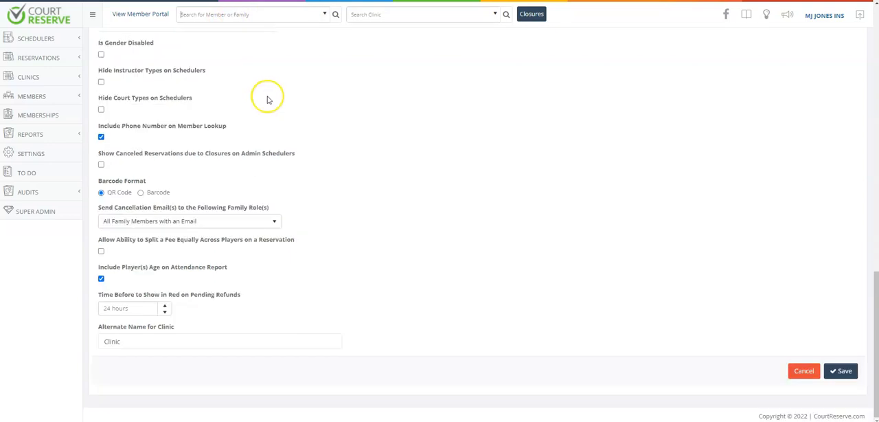
mouse_move(192, 313)
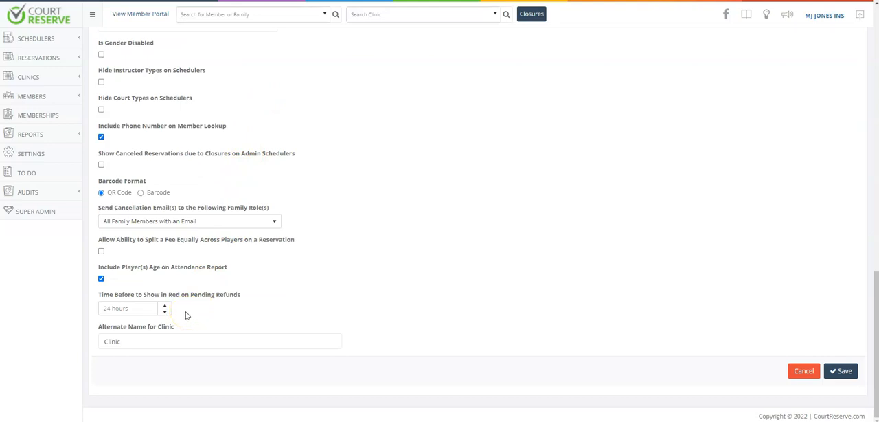
mouse_move(194, 333)
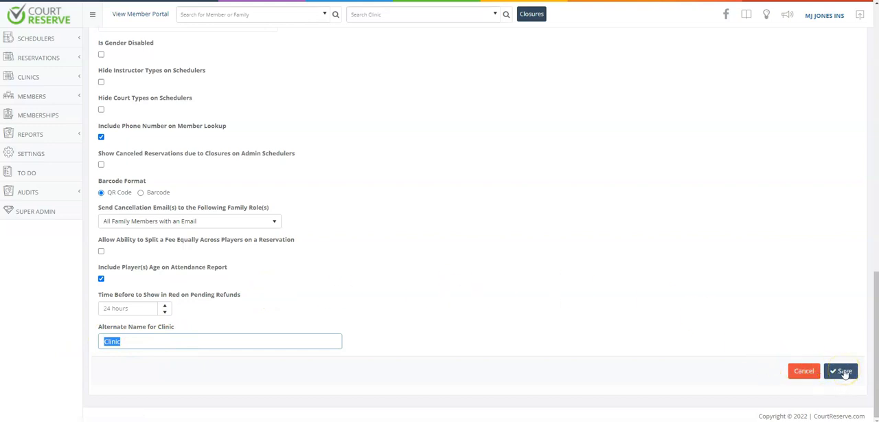
left_click(840, 371)
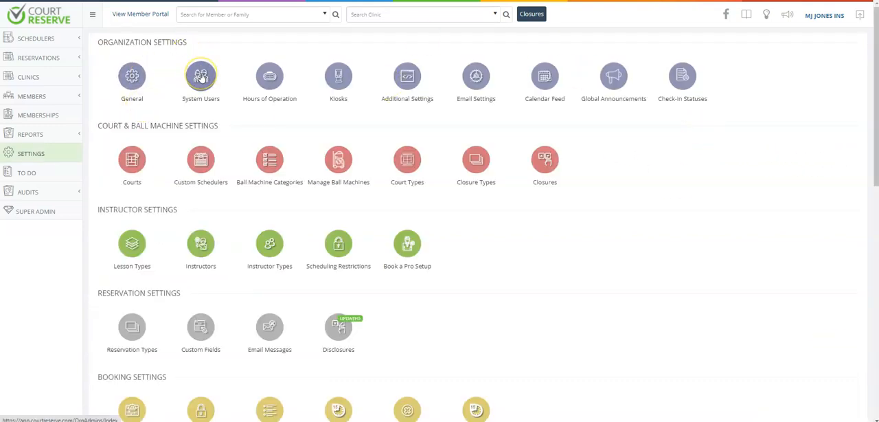
Step: Open System Users, filter to Sub-Admins, and bring up a blank Create Sub-Admin form
left_click(201, 75)
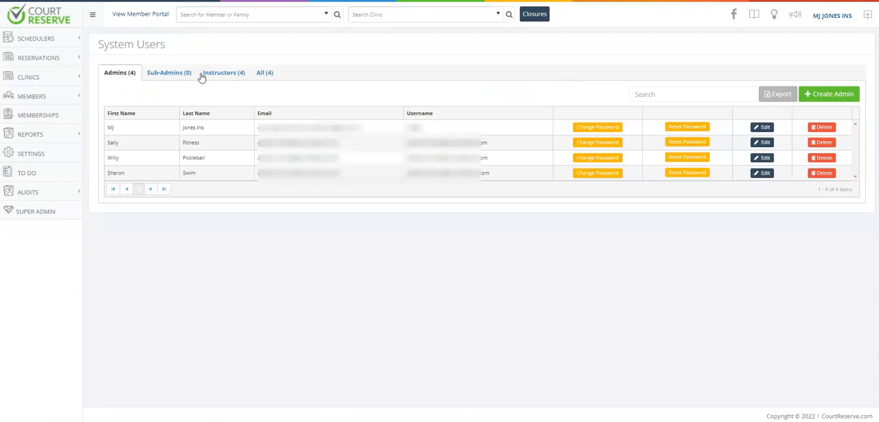
mouse_move(209, 95)
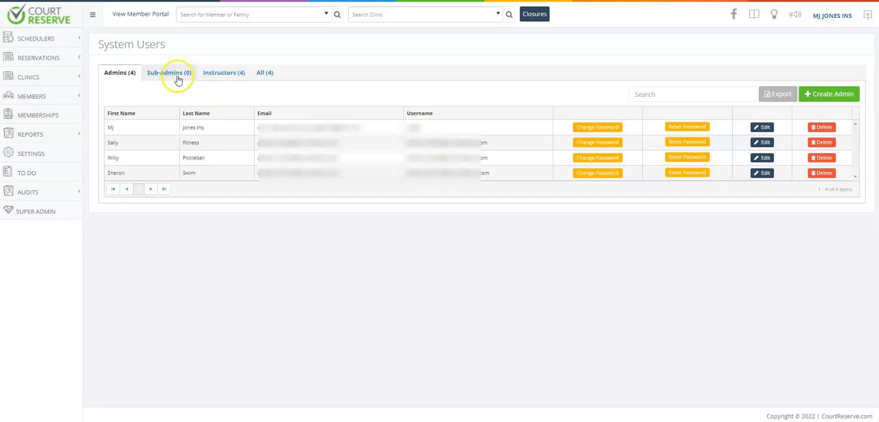
left_click(169, 72)
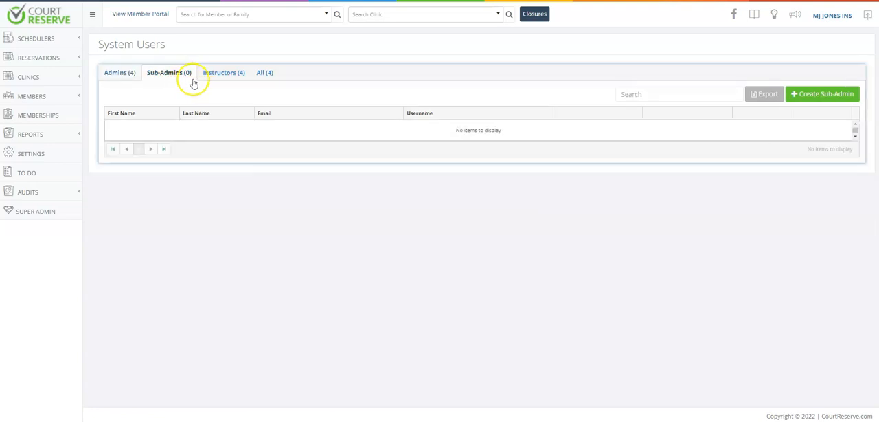
left_click(822, 94)
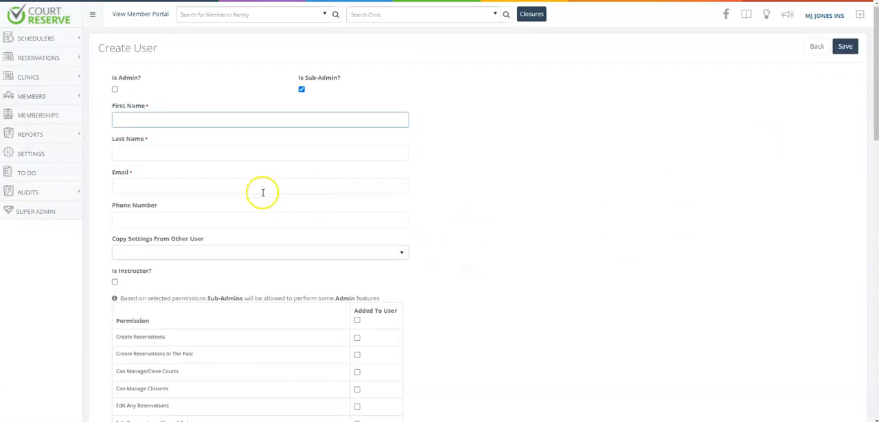
Step: Tick a permission such as Create Reservations in the new sub-admin's Added To User column
scroll("down", 3)
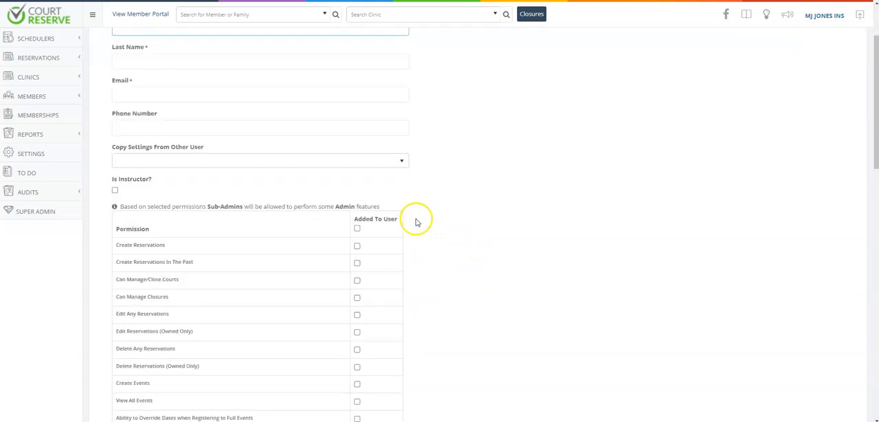
left_click(357, 246)
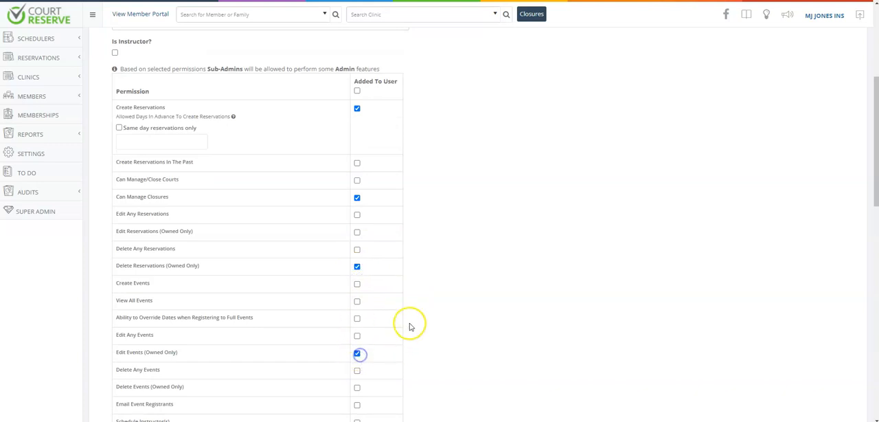
scroll("up", 3)
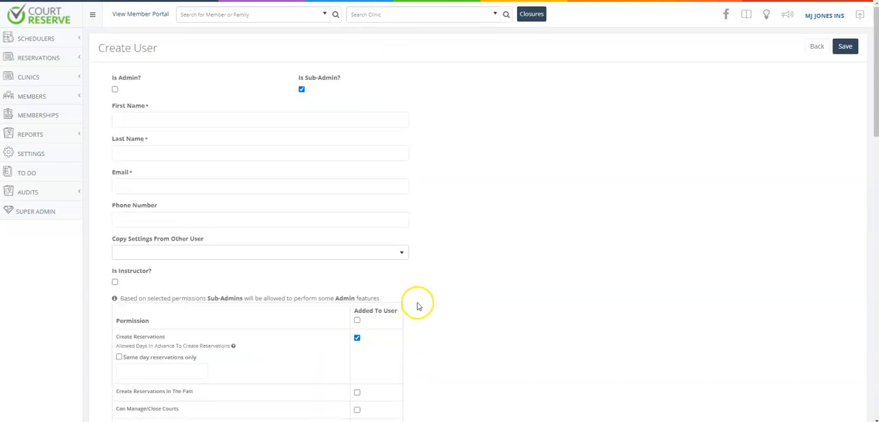
mouse_move(375, 335)
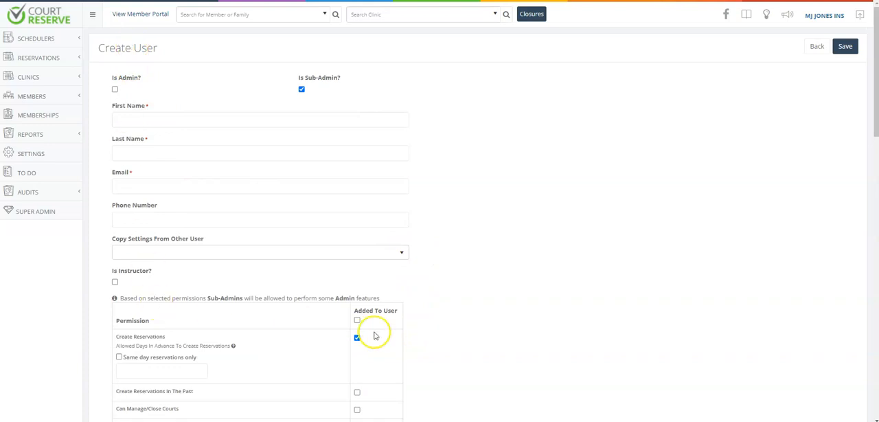
mouse_move(560, 352)
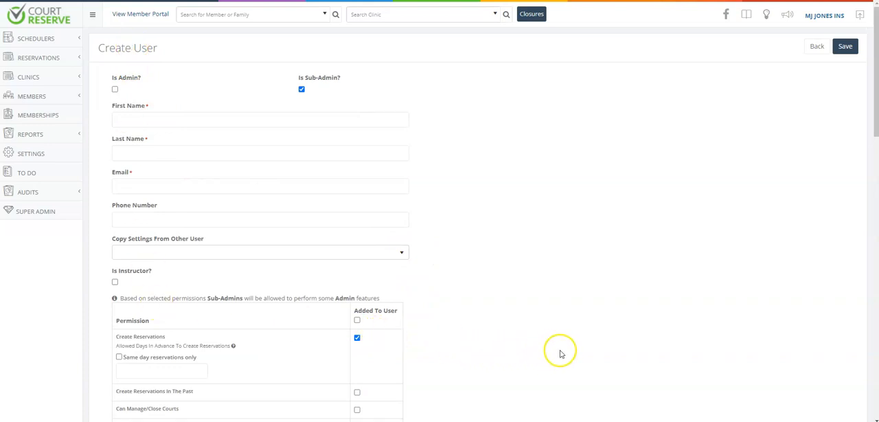
mouse_move(538, 275)
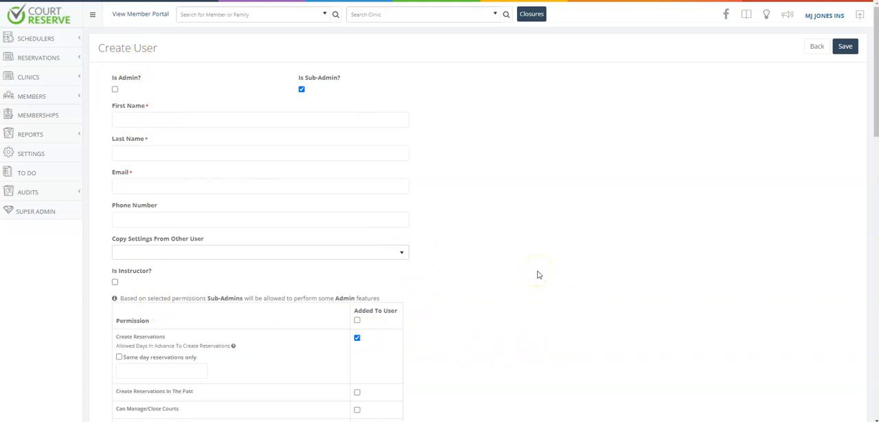
mouse_move(49, 153)
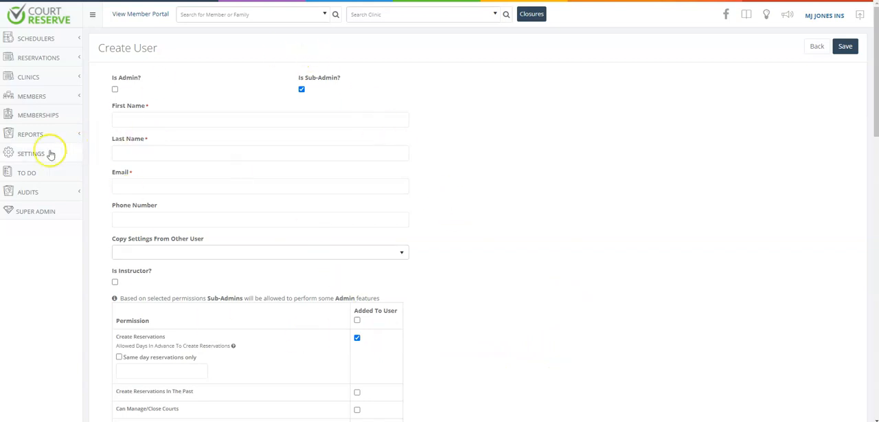
Step: Review Hours of Operation (9:00 AM to 9:00 PM daily) and return to settings
left_click(31, 153)
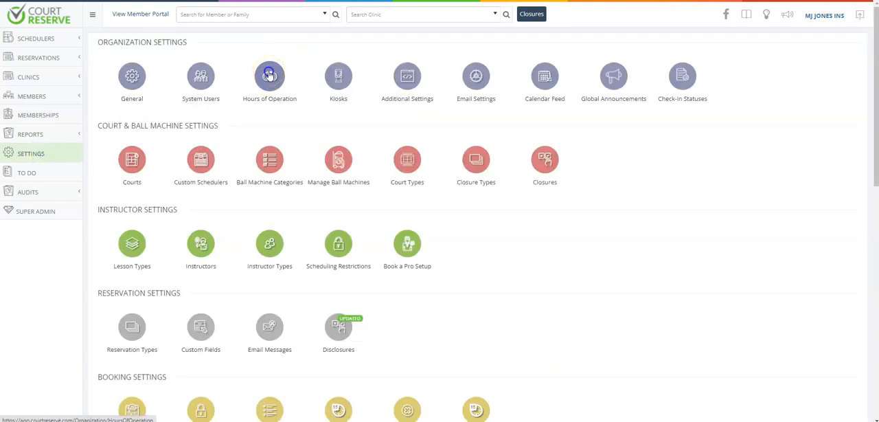
left_click(270, 76)
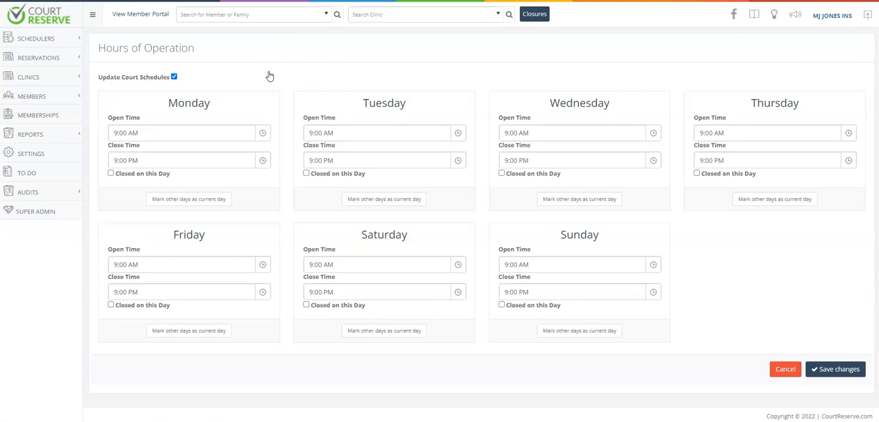
mouse_move(26, 76)
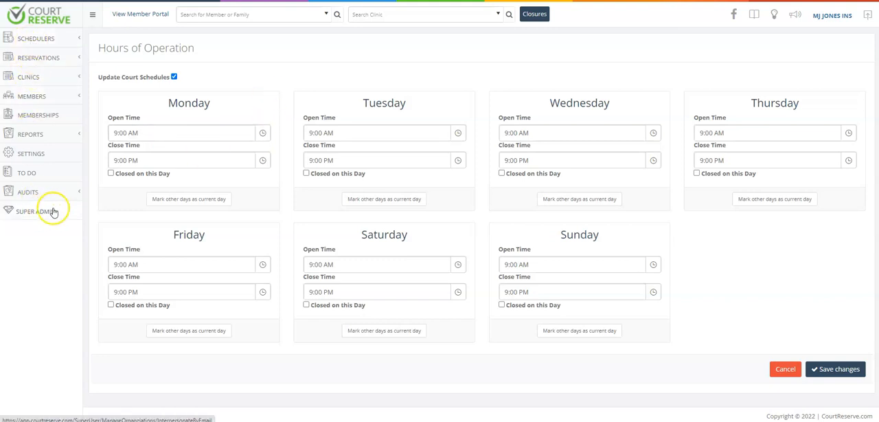
mouse_move(87, 148)
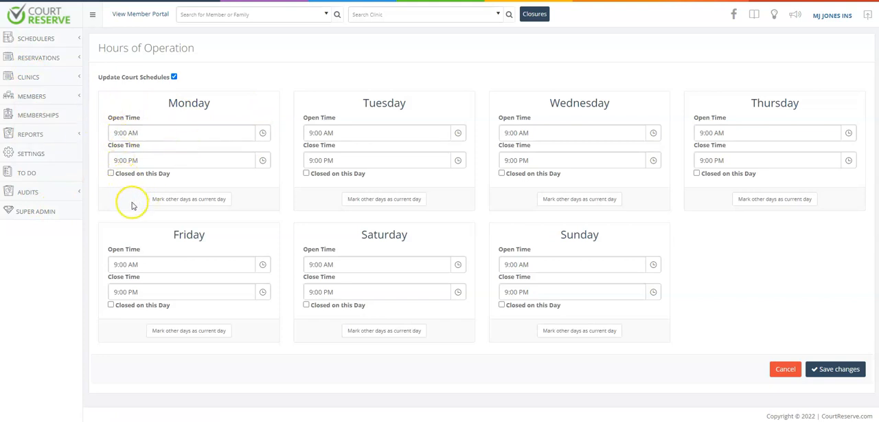
left_click(179, 133)
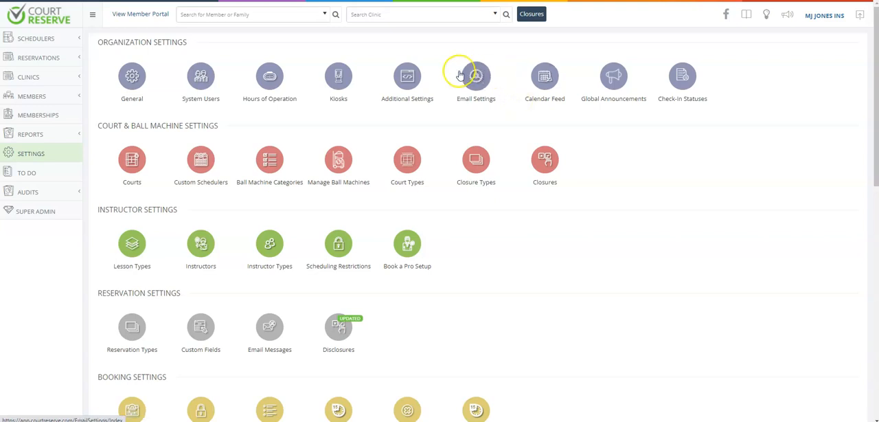
Step: Open Email Settings to view sender name 'Club' and the reply-to address
left_click(475, 76)
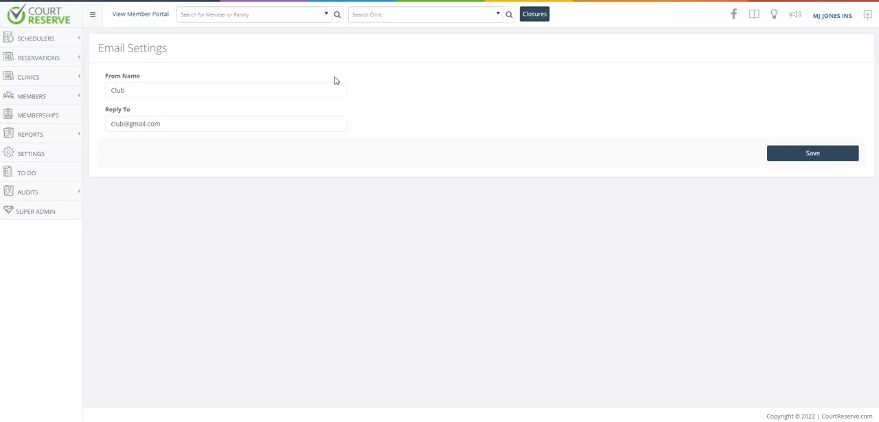
mouse_move(325, 126)
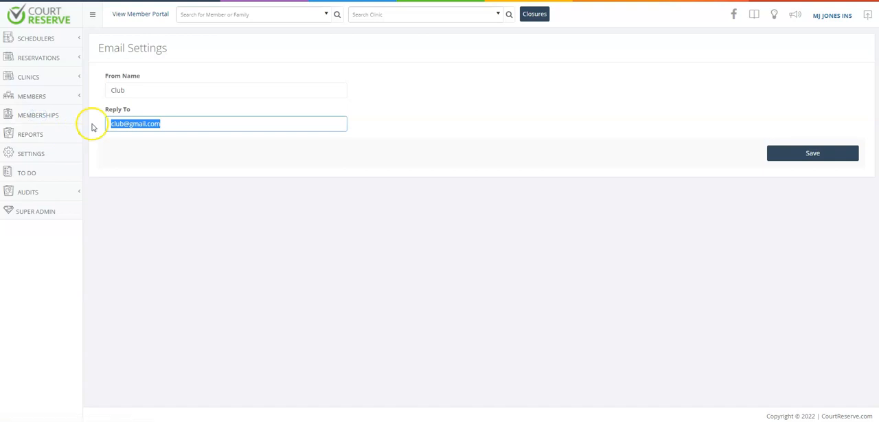
Step: Open Court Types, begin a new court type, then close it without saving
left_click(31, 152)
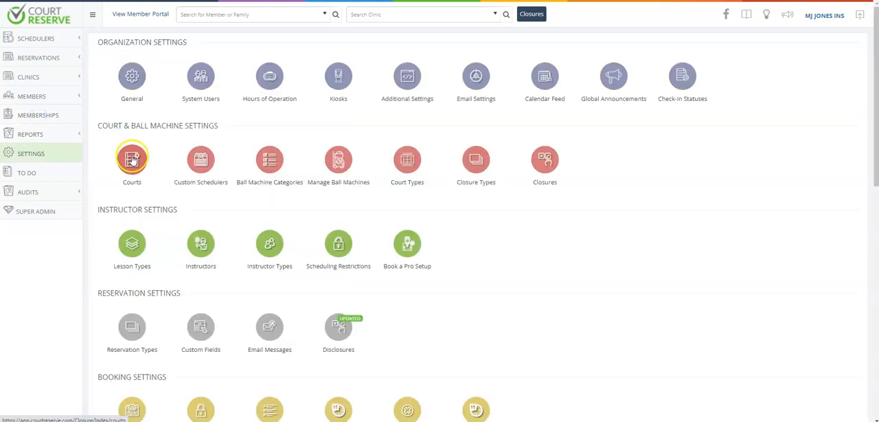
mouse_move(132, 156)
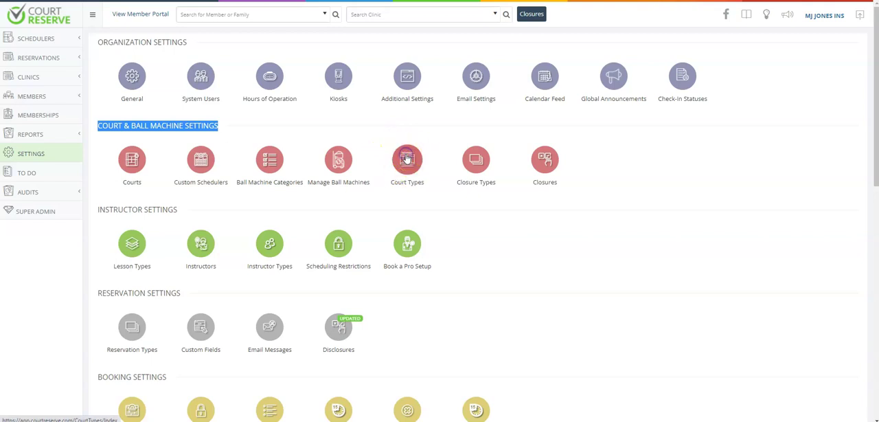
left_click(406, 158)
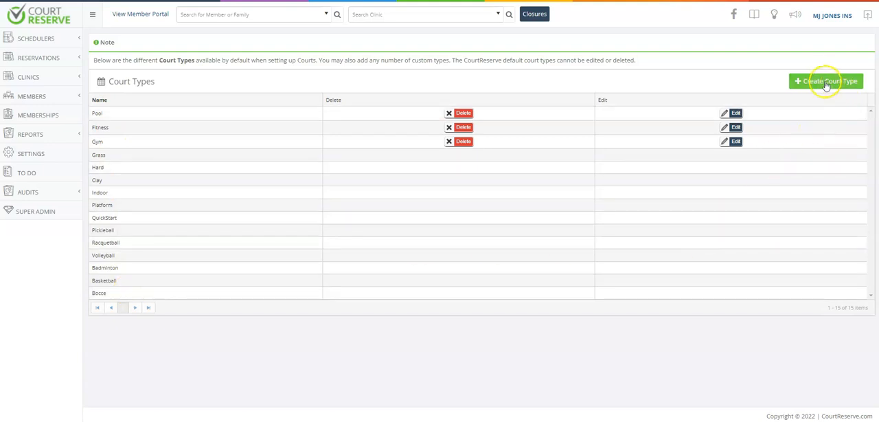
left_click(826, 81)
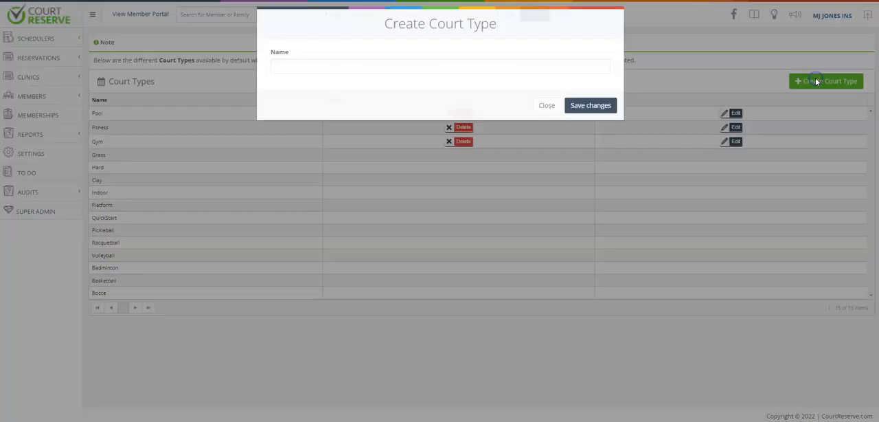
left_click(439, 67)
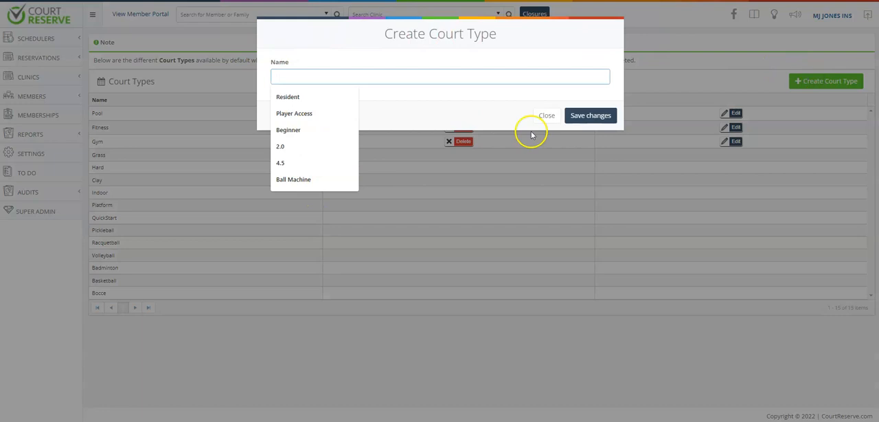
left_click(546, 115)
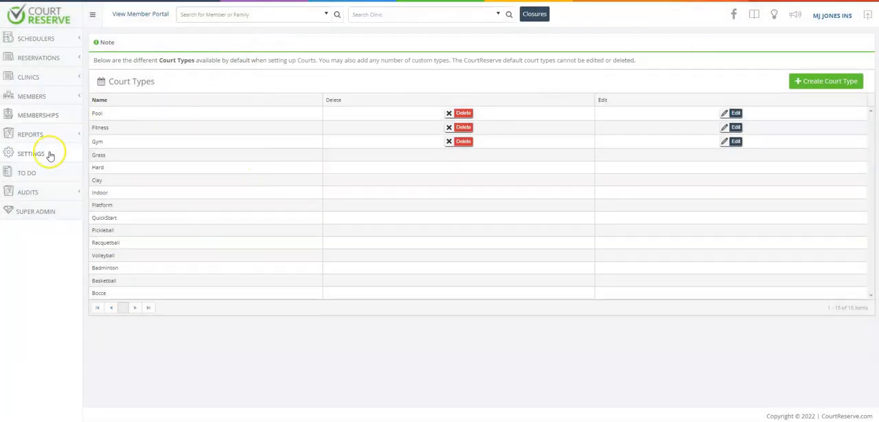
left_click(31, 153)
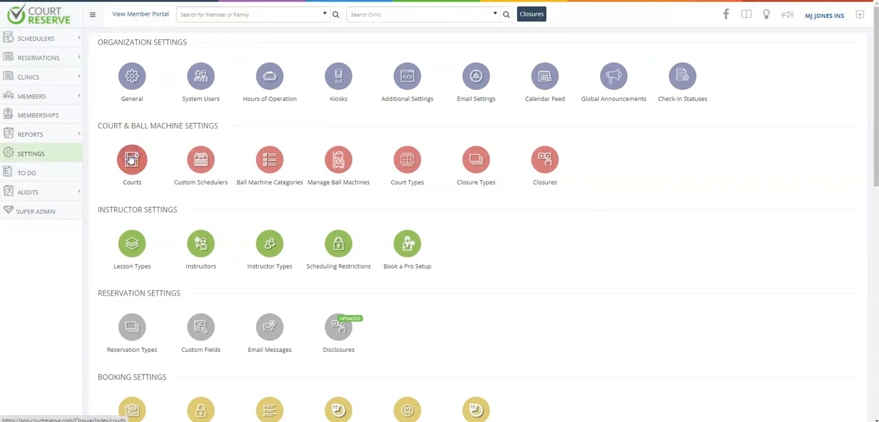
left_click(131, 159)
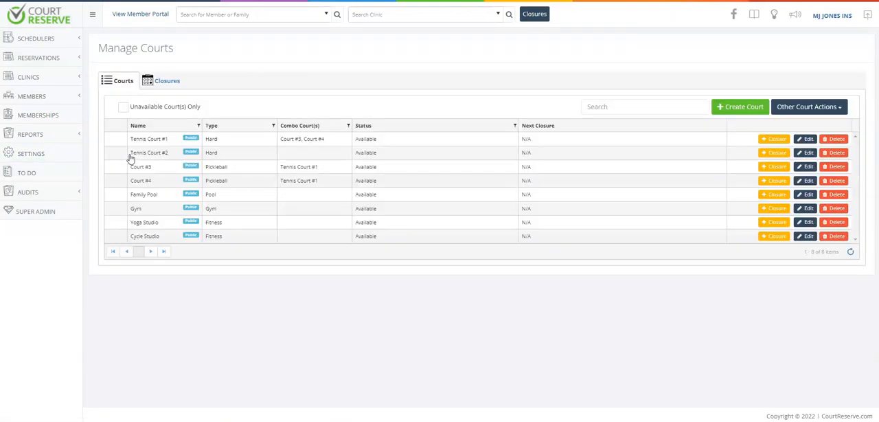
mouse_move(169, 227)
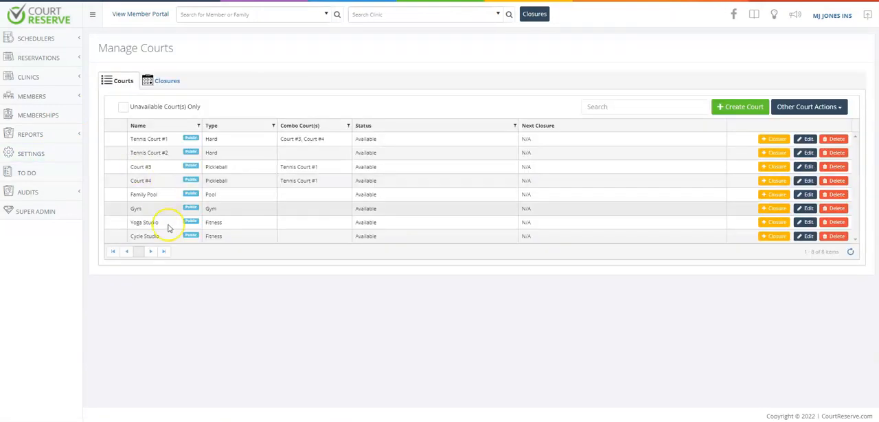
mouse_move(143, 208)
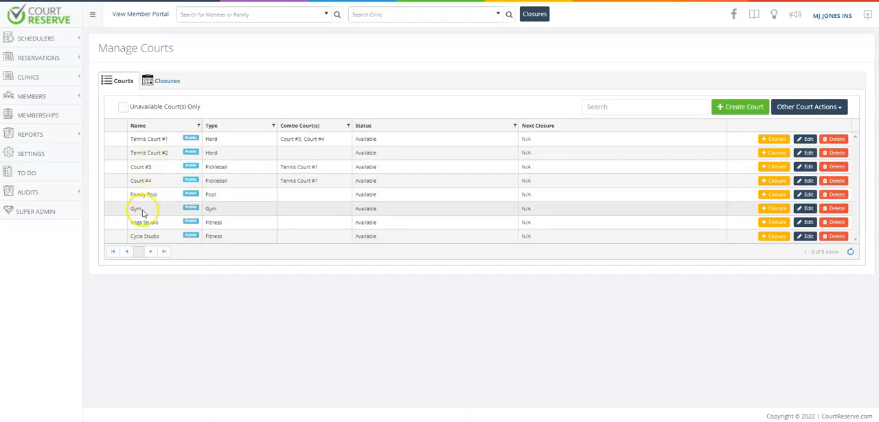
mouse_move(189, 251)
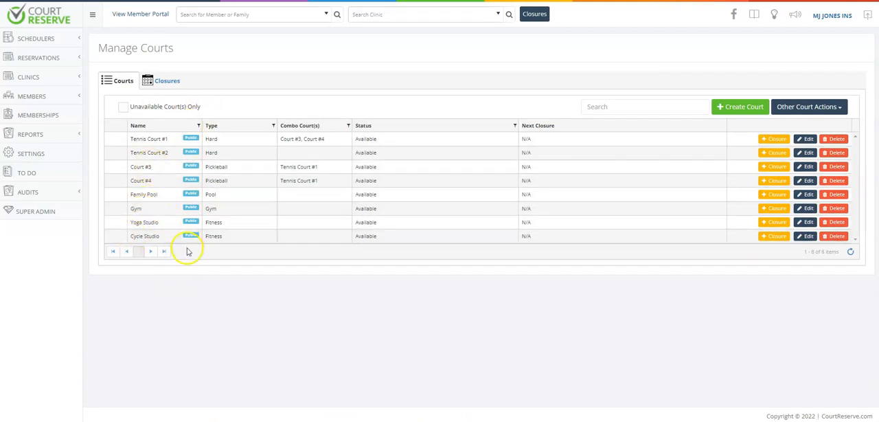
mouse_move(164, 125)
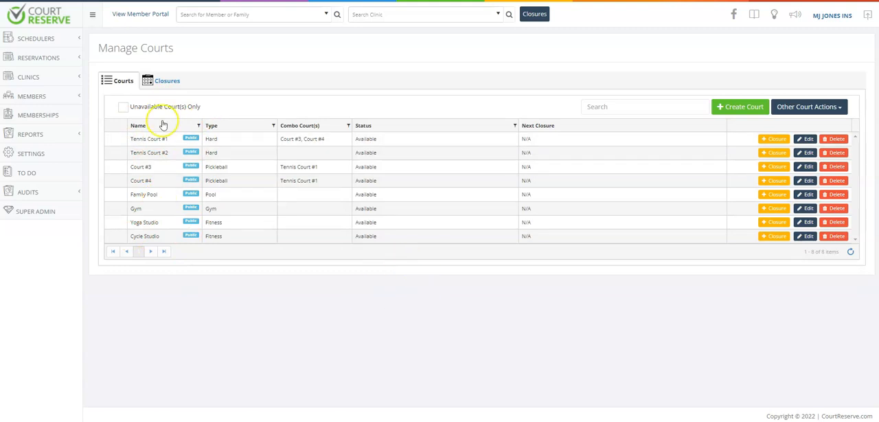
mouse_move(793, 133)
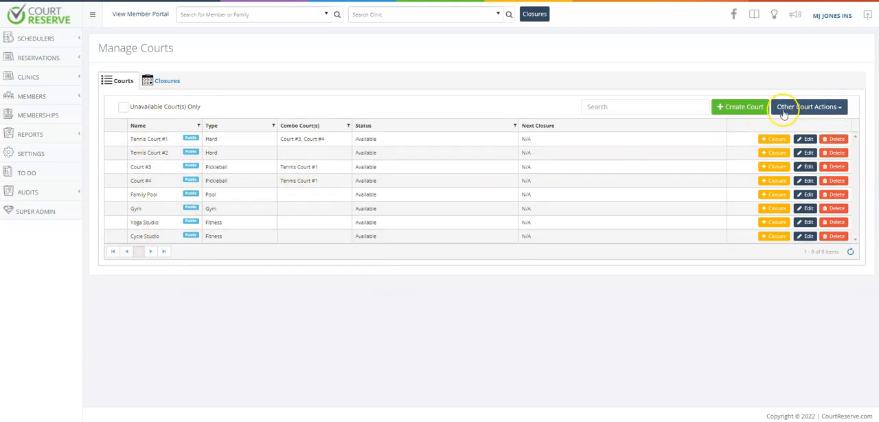
mouse_move(834, 108)
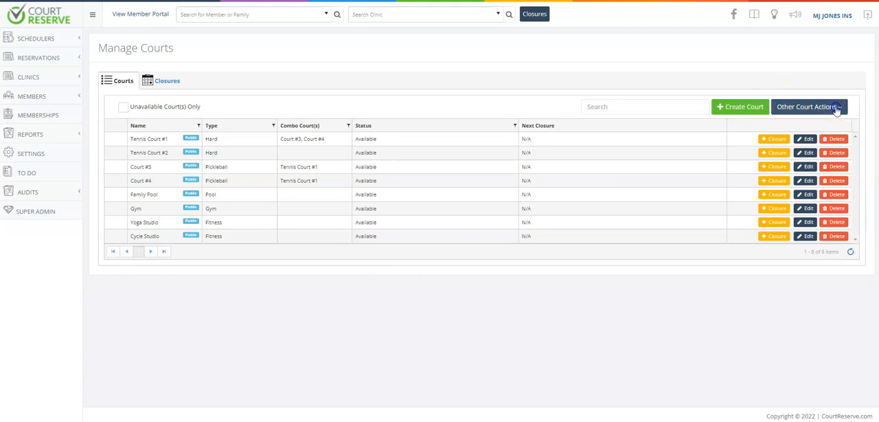
left_click(808, 106)
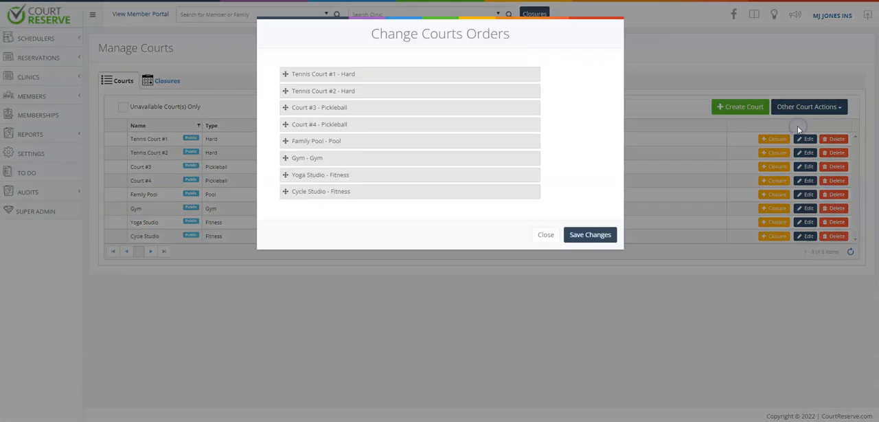
mouse_move(280, 72)
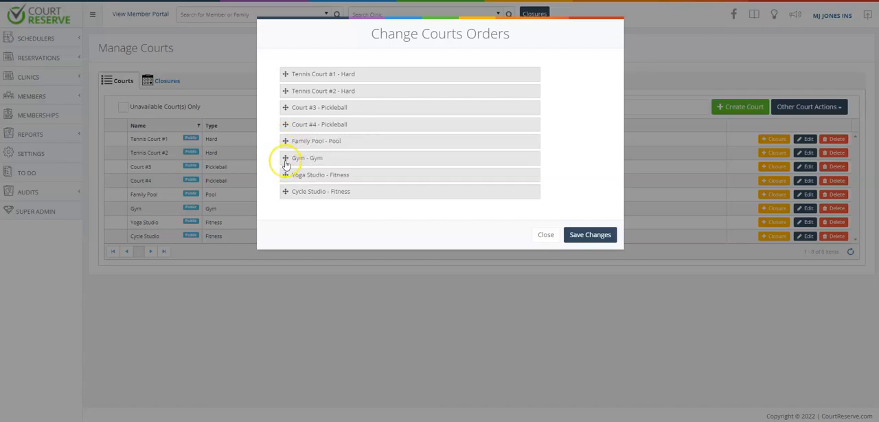
left_click(545, 234)
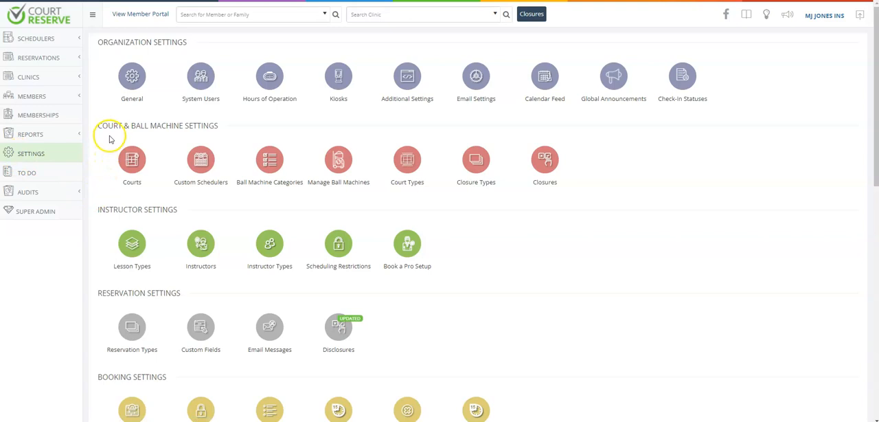
scroll("down", 3)
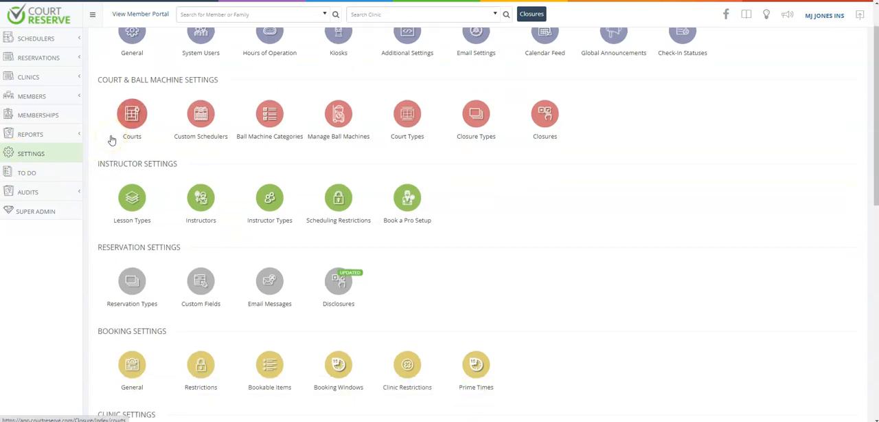
scroll("down", 3)
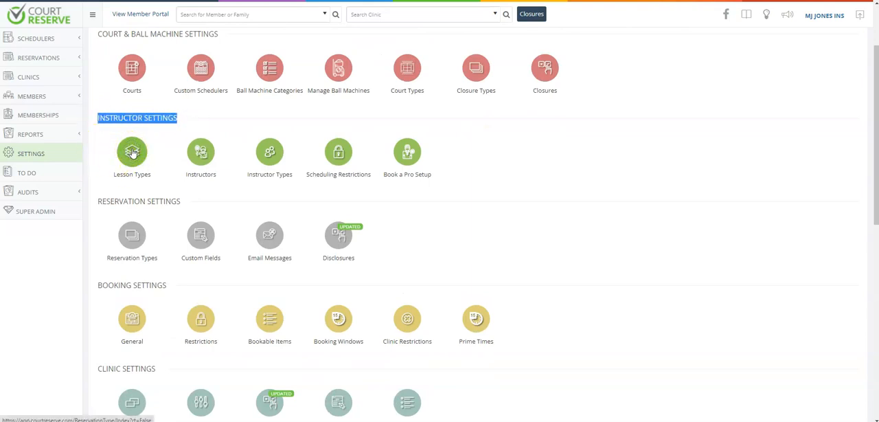
left_click(131, 152)
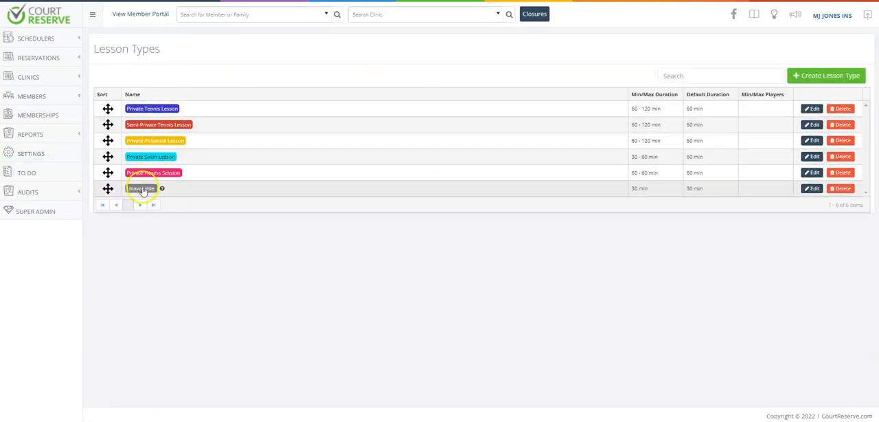
left_click(31, 153)
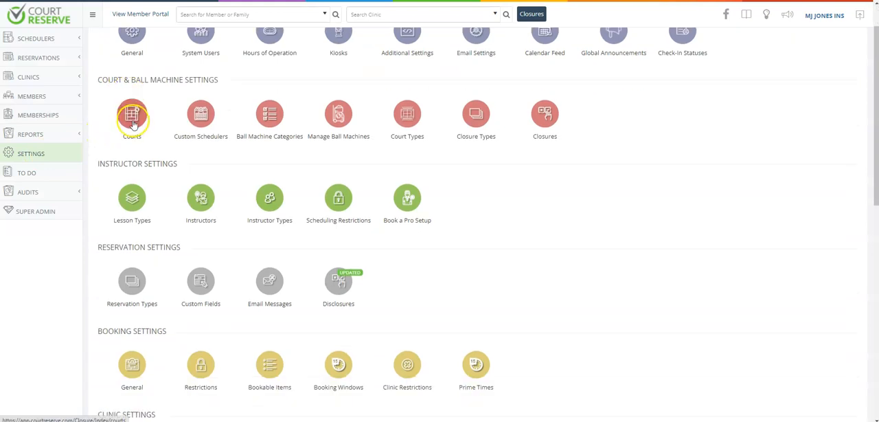
scroll("down", 3)
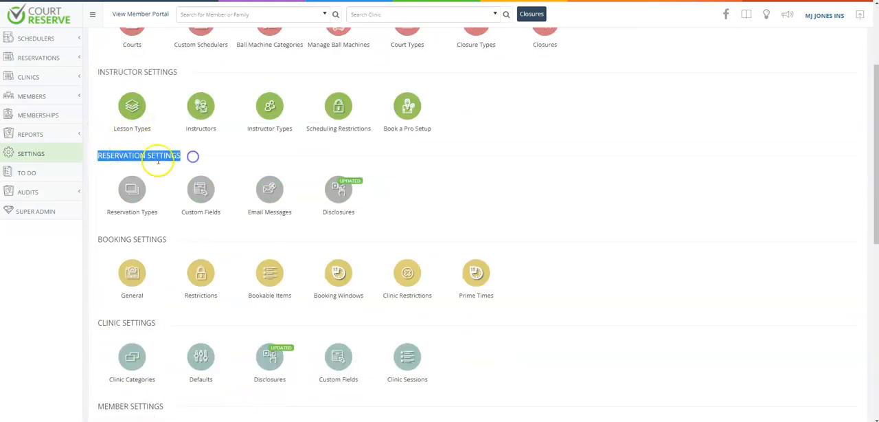
mouse_move(132, 188)
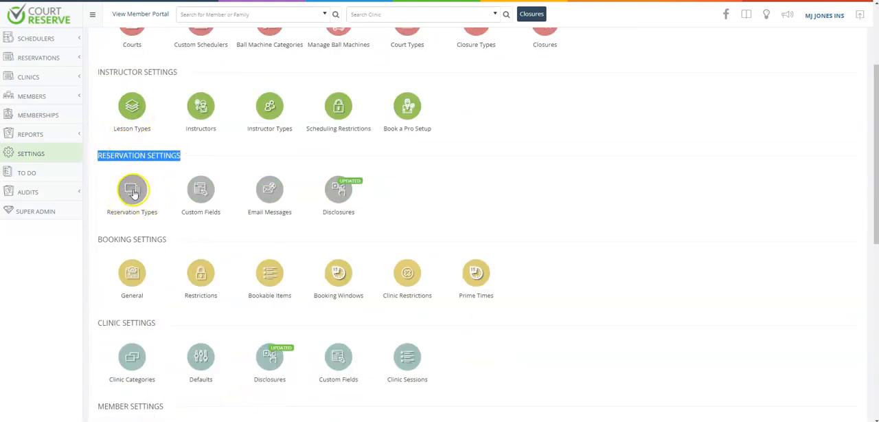
left_click(132, 190)
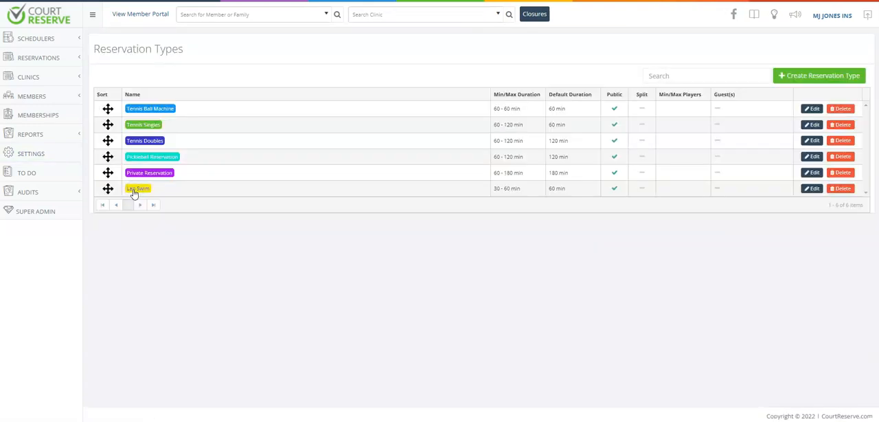
mouse_move(149, 172)
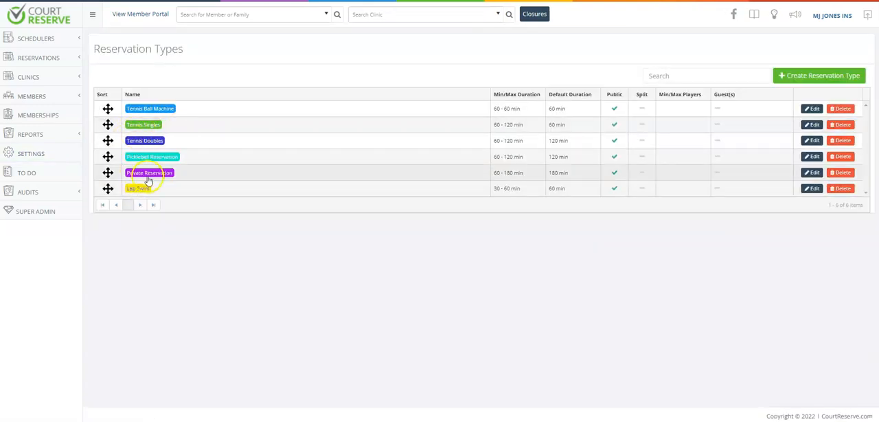
left_click(31, 153)
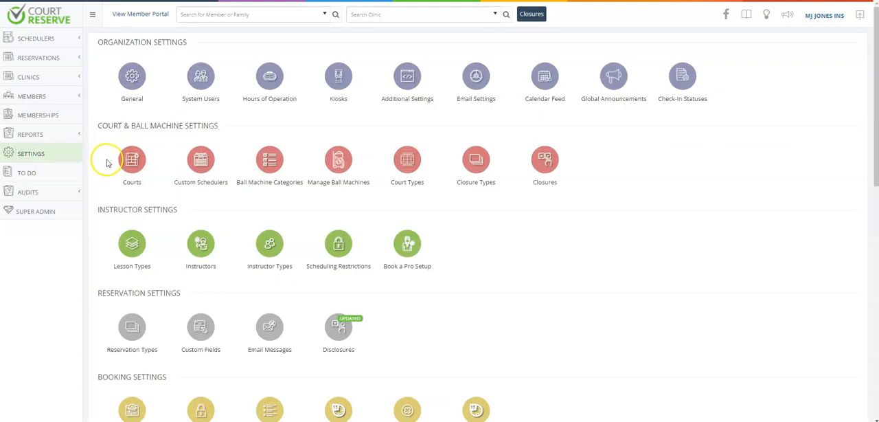
Step: Scroll down to the Clinic Settings section and open Clinic Categories
scroll("down", 3)
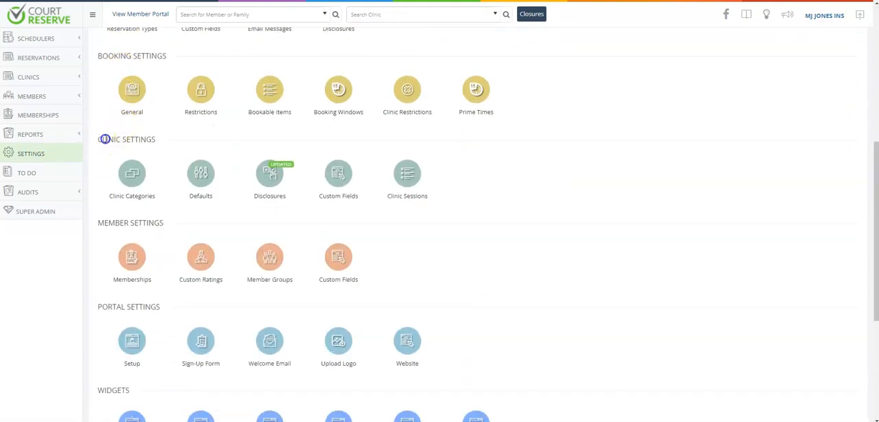
double_click(126, 138)
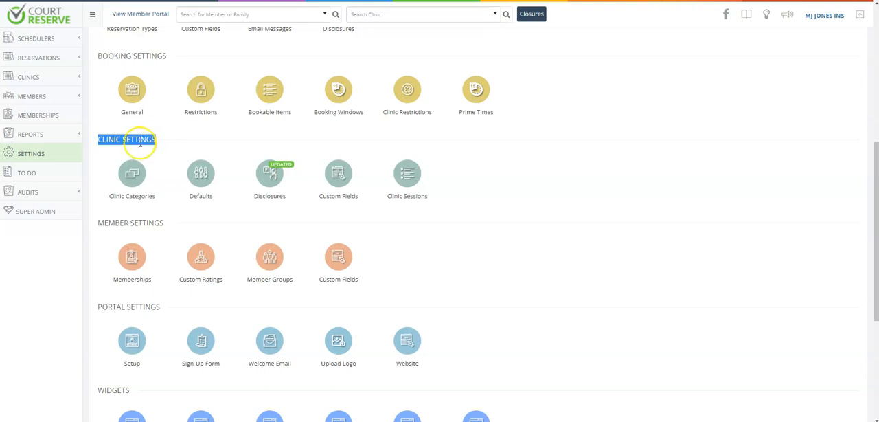
mouse_move(151, 182)
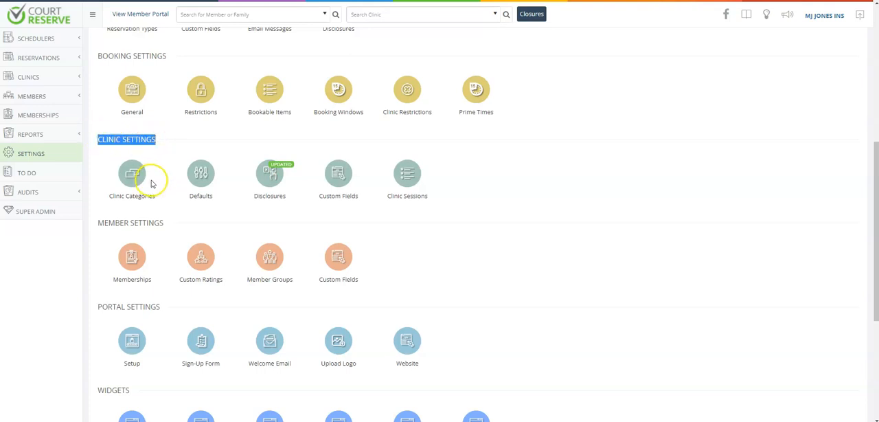
mouse_move(131, 172)
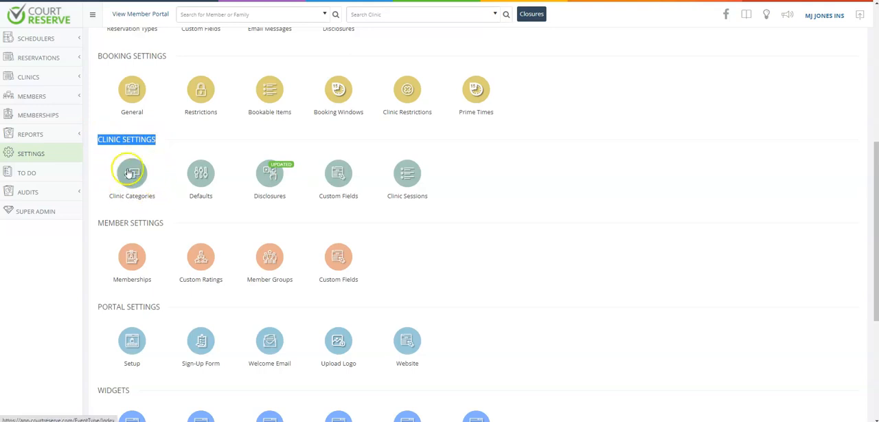
left_click(132, 172)
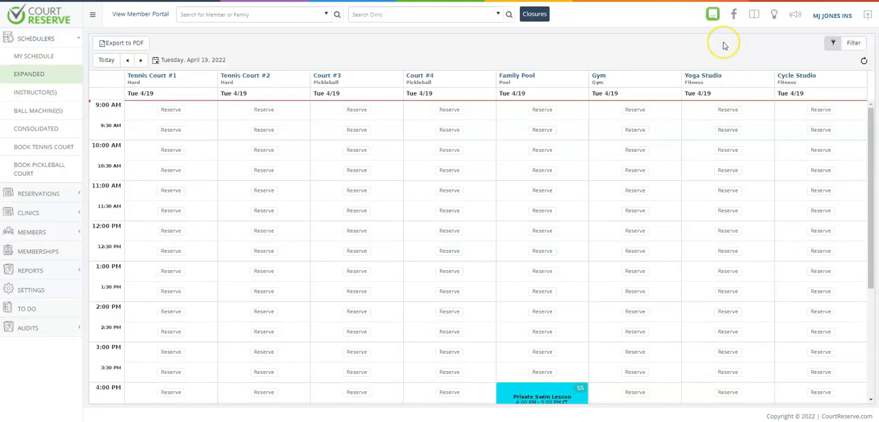
mouse_move(723, 45)
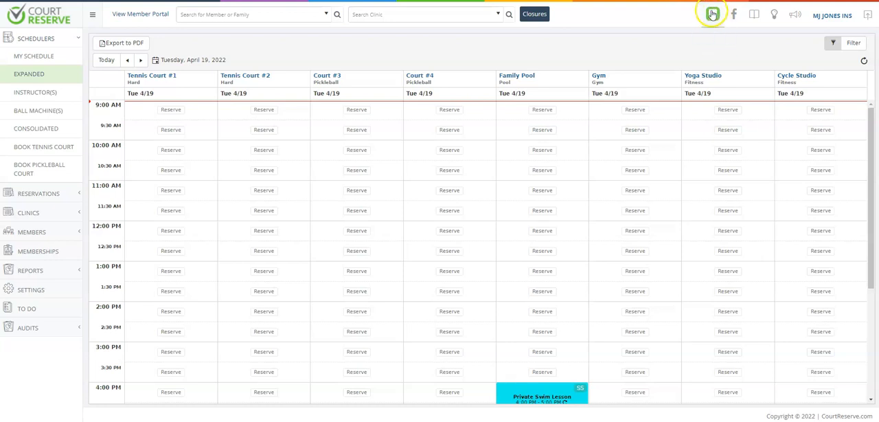
mouse_move(713, 13)
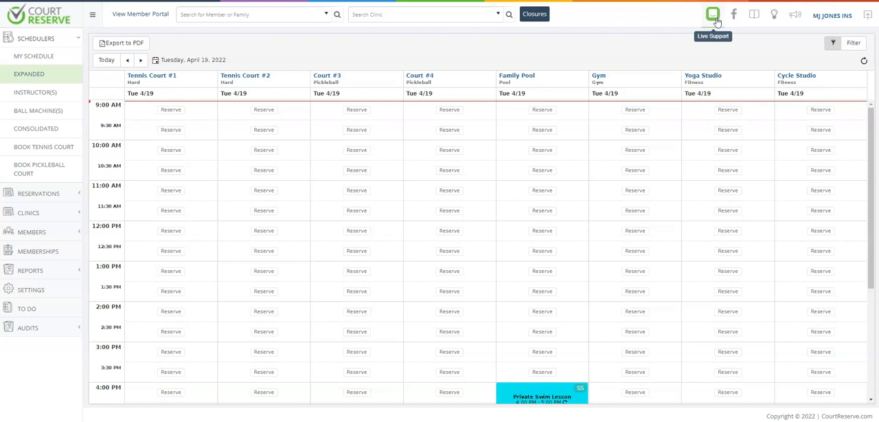
Step: Open Live Support chat and begin a new, empty message to support
left_click(712, 14)
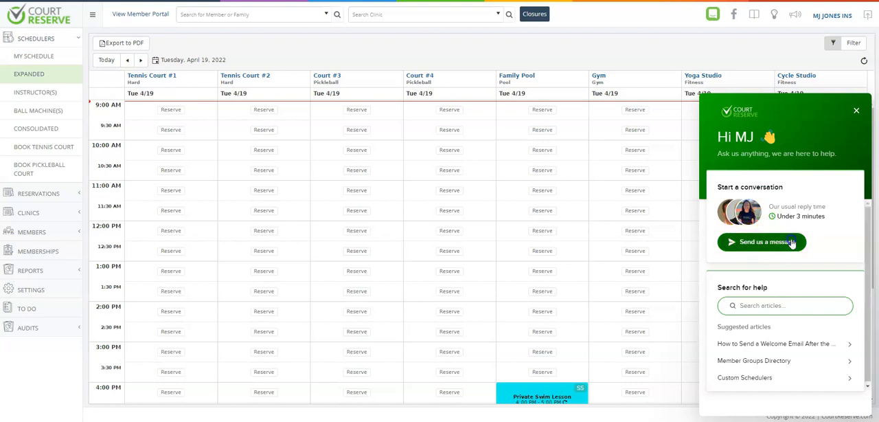
left_click(761, 241)
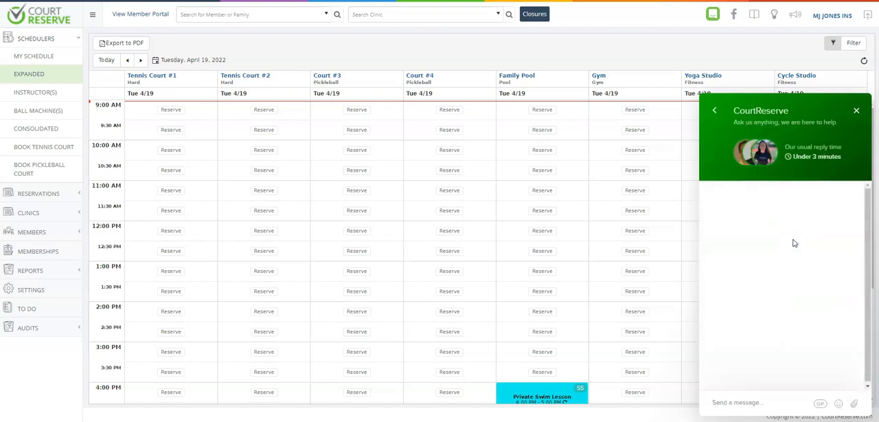